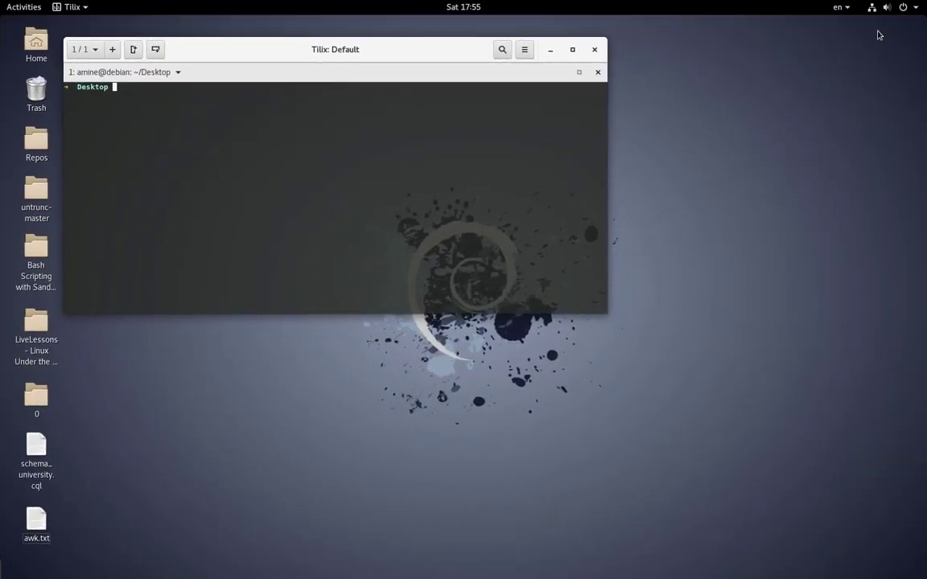
pyautogui.moveTo(717, 183)
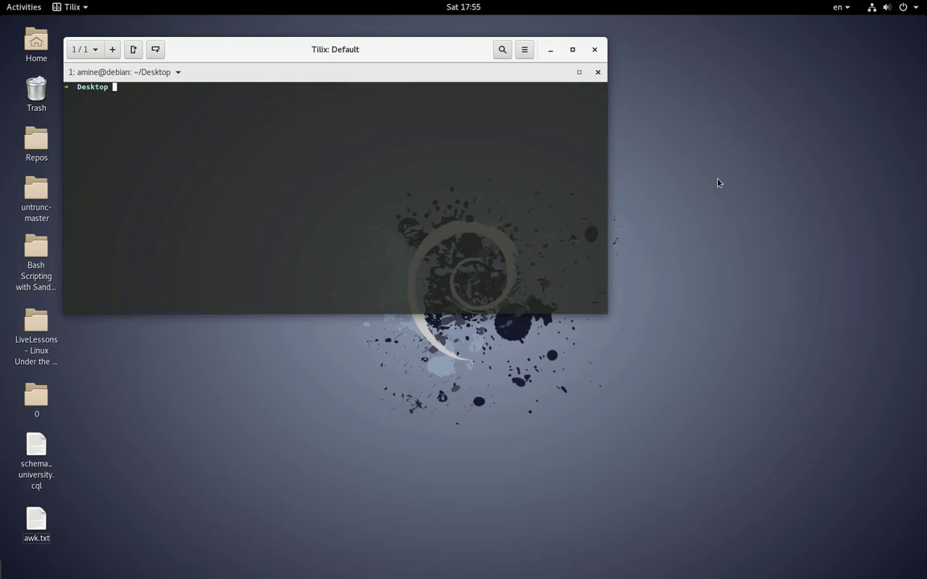
pyautogui.moveTo(569, 182)
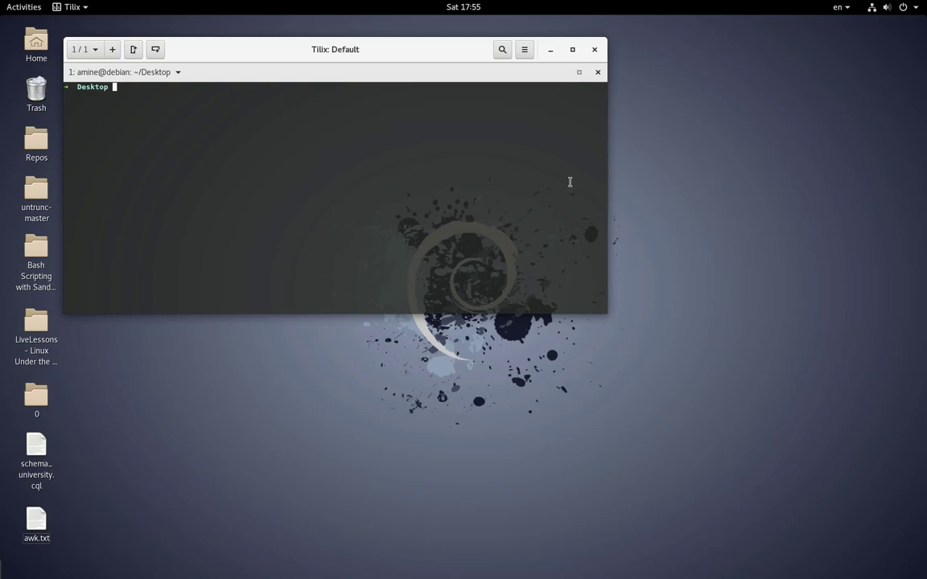
# Step: Run 'systemctl status elasticsearch.service' to confirm the service is active (running)
pyautogui.write('sy')
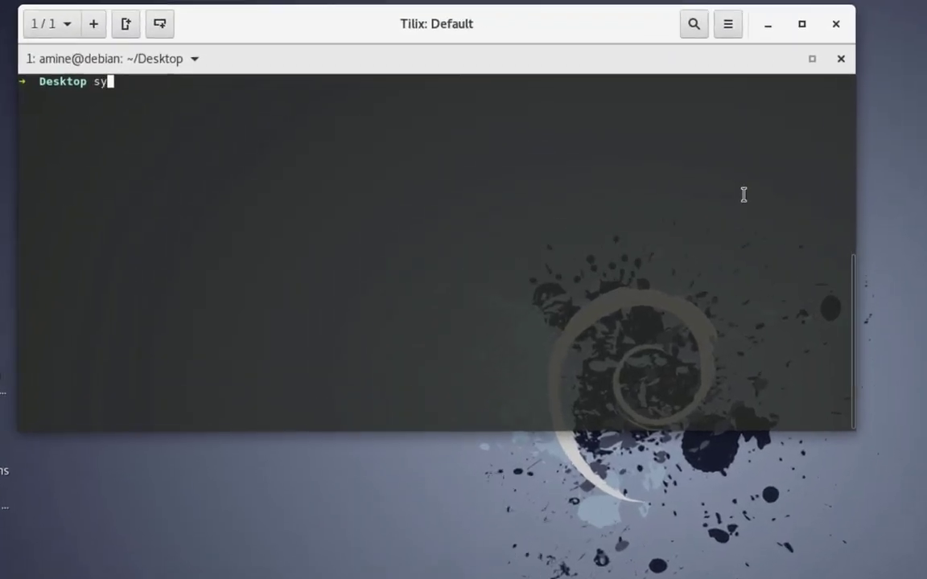
pyautogui.write('stem')
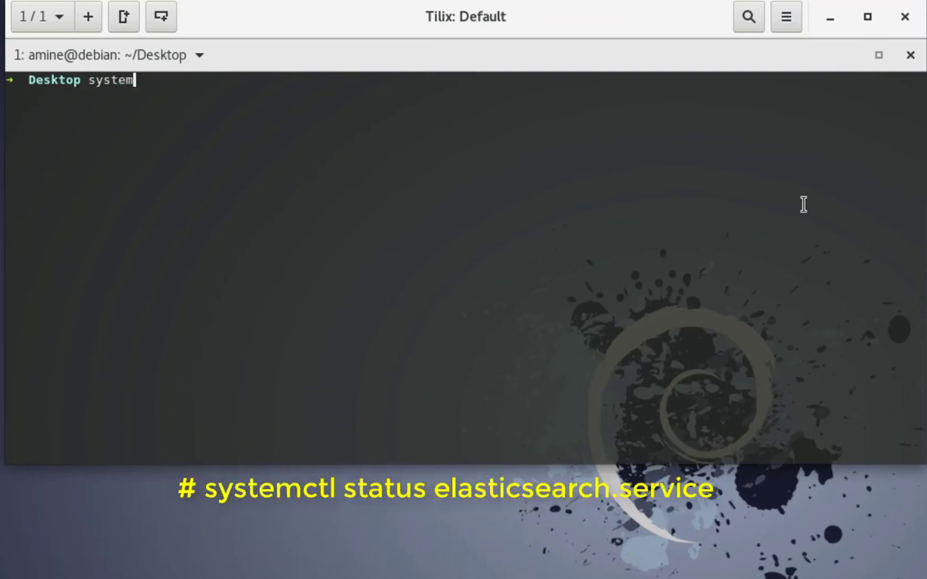
pyautogui.write('c')
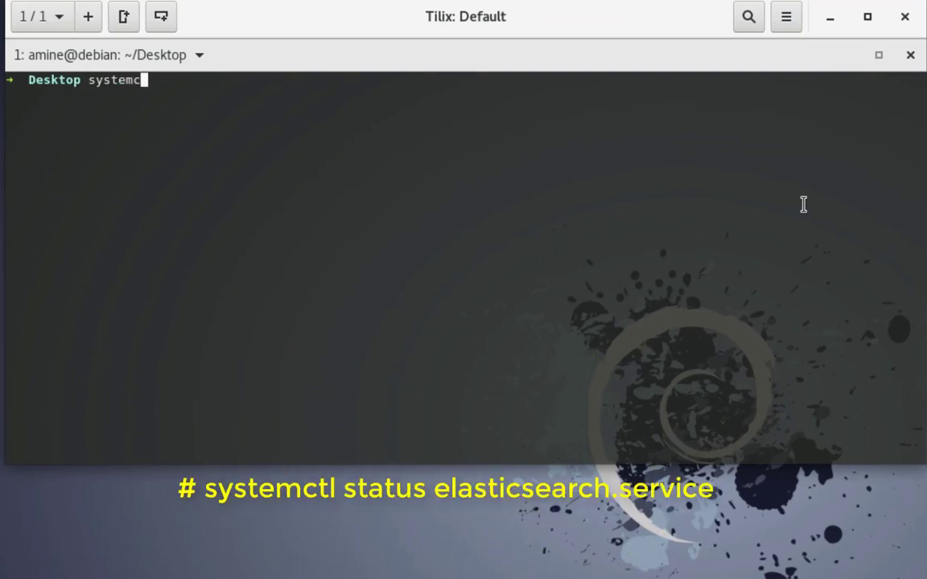
pyautogui.write('tl sta')
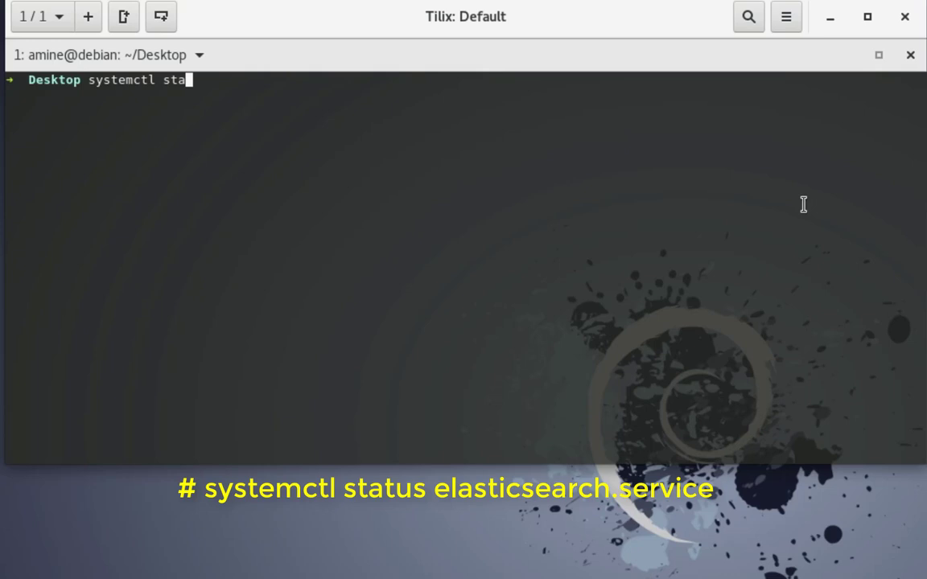
pyautogui.write('tus')
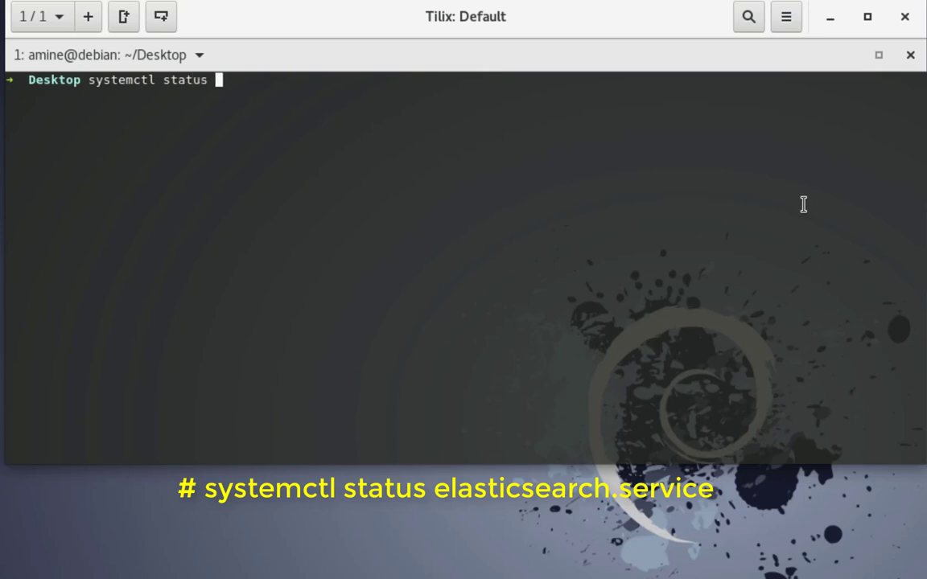
pyautogui.write('elas')
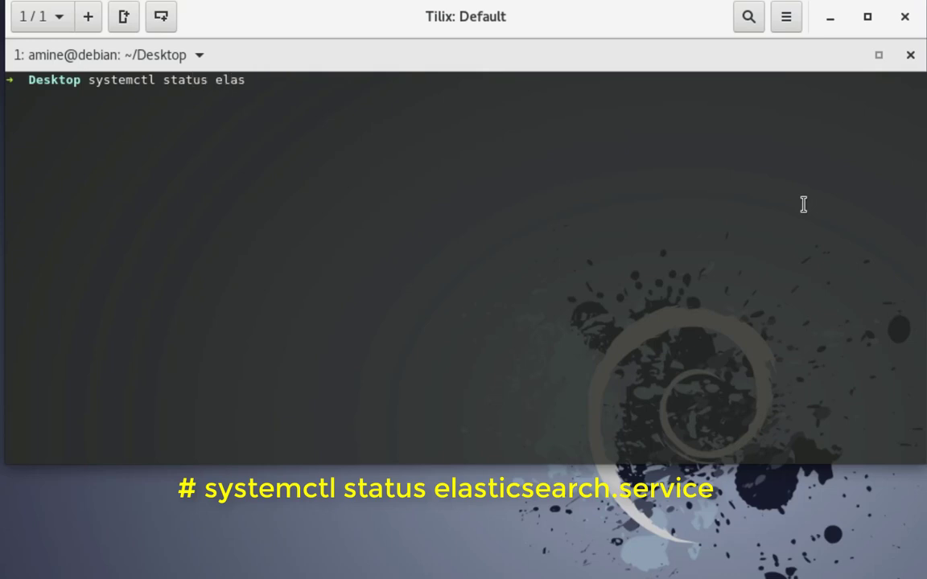
pyautogui.write('ticsearch.service')
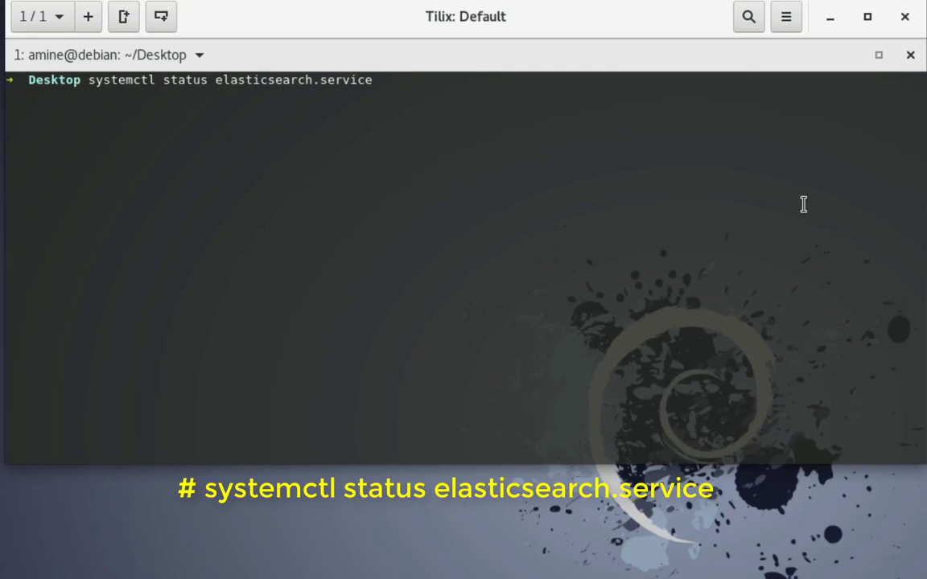
pyautogui.press('Return')
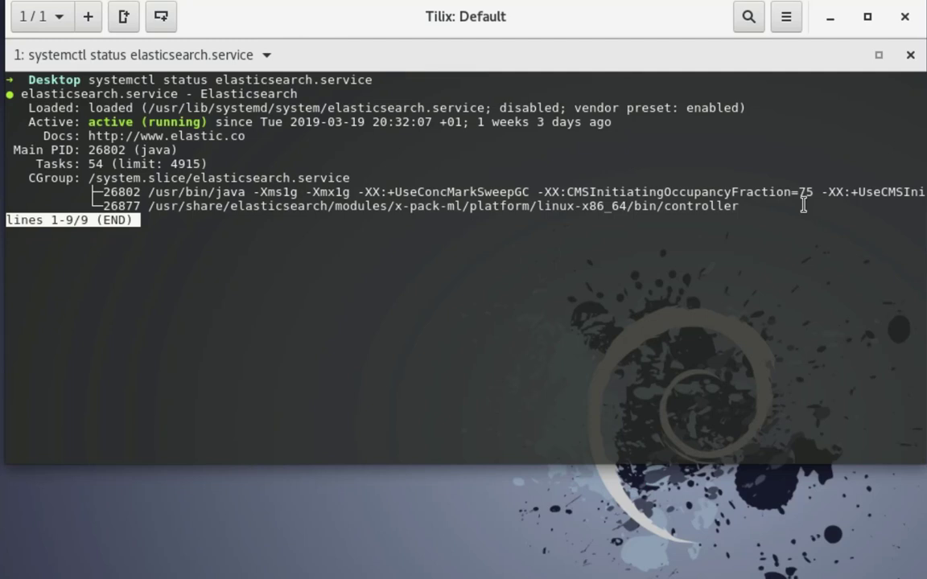
# Step: Exit the pager and run the pasted wget command to download accounts.json to the Desktop
pyautogui.press('q')
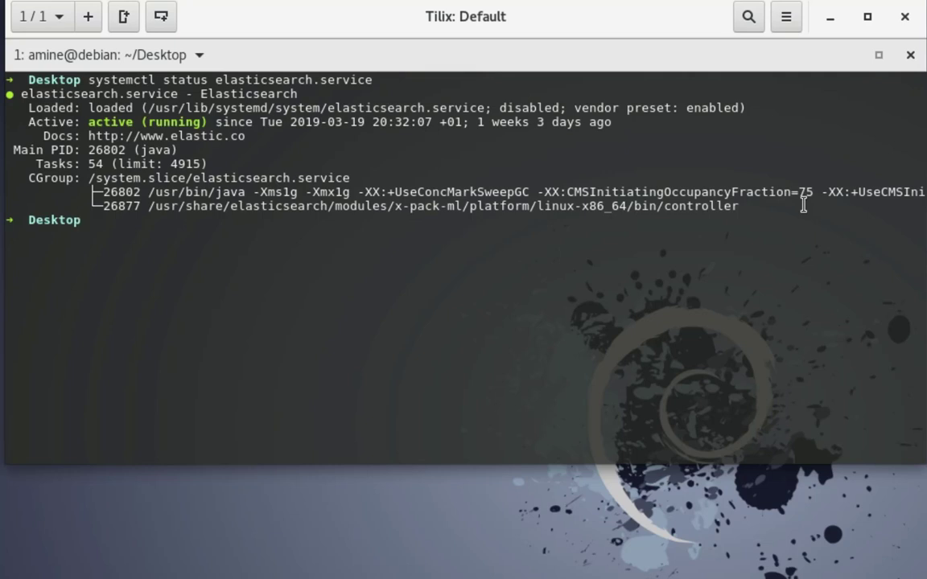
pyautogui.moveTo(198, 248)
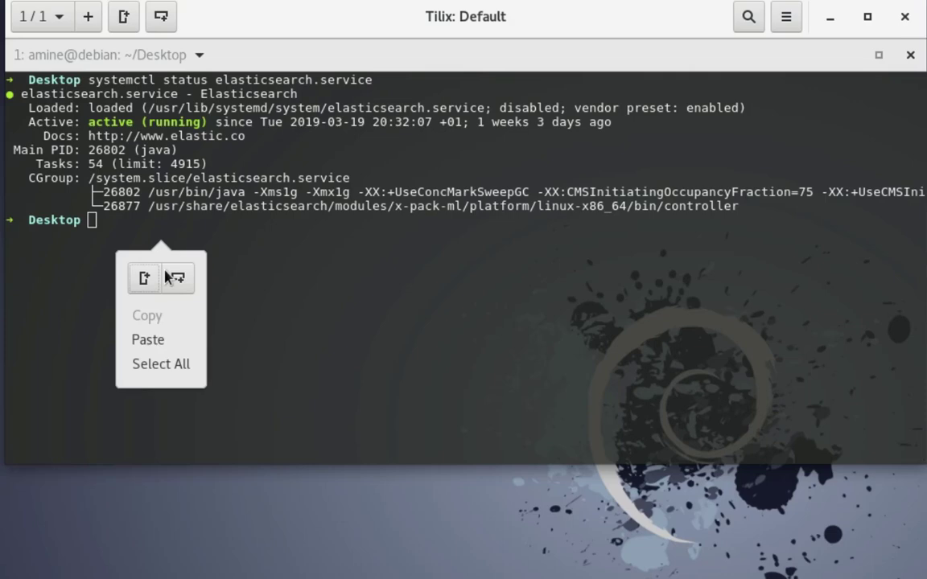
pyautogui.click(148, 339)
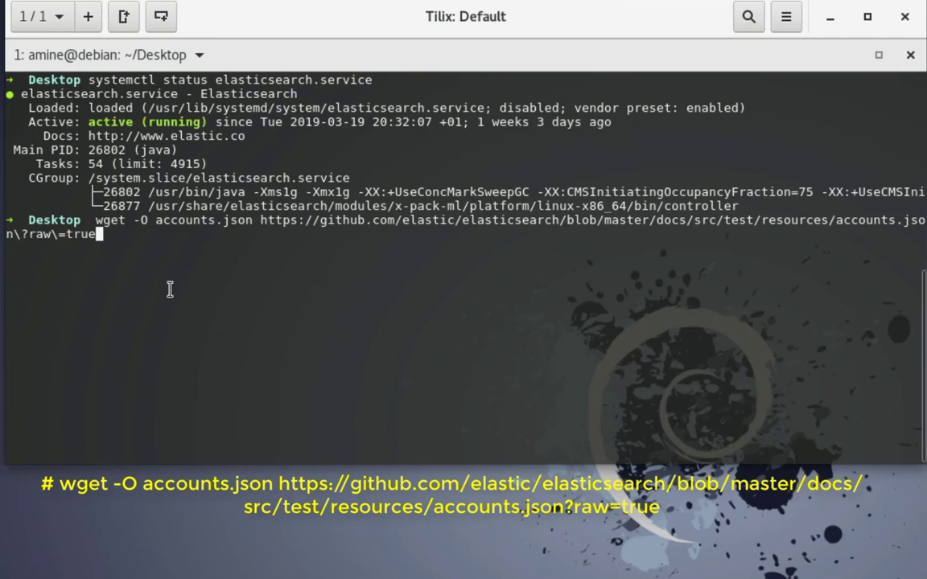
pyautogui.moveTo(206, 262)
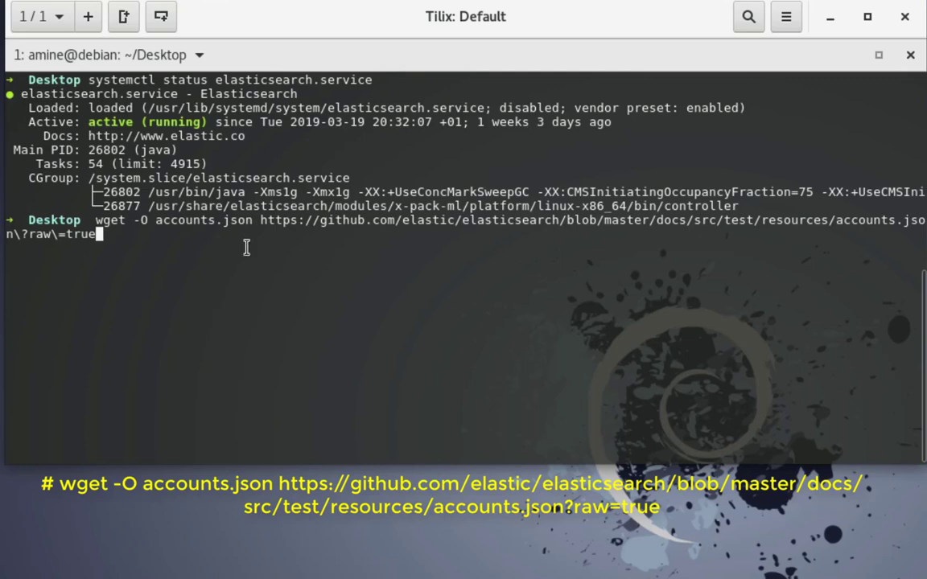
pyautogui.moveTo(258, 235)
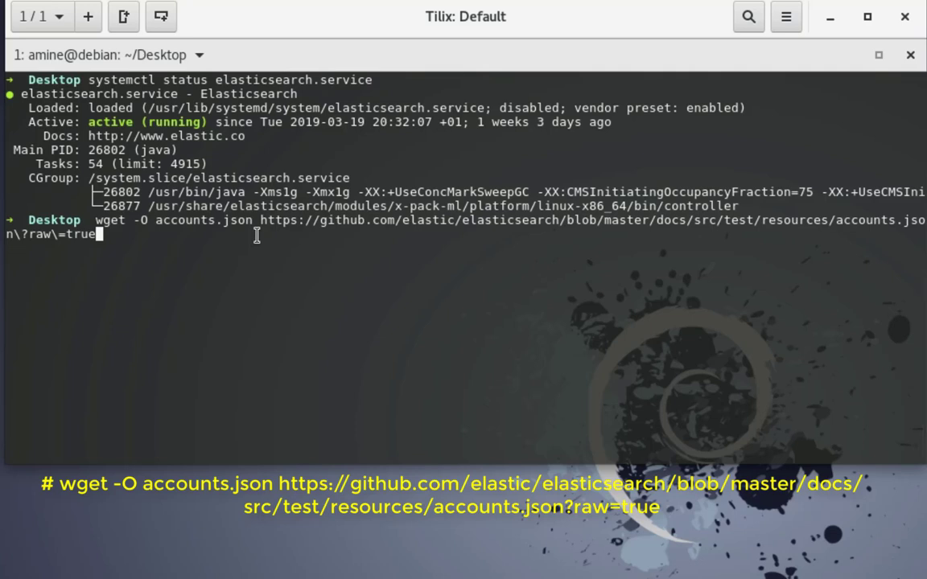
pyautogui.press('Return')
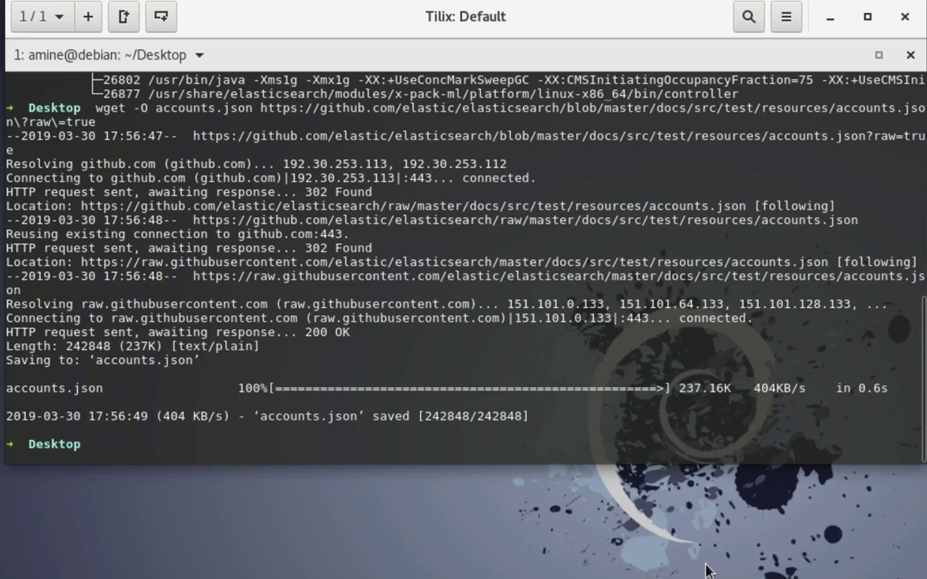
# Step: Clear the terminal and type 'head -3 accounts.json' at the prompt
pyautogui.write('clear')
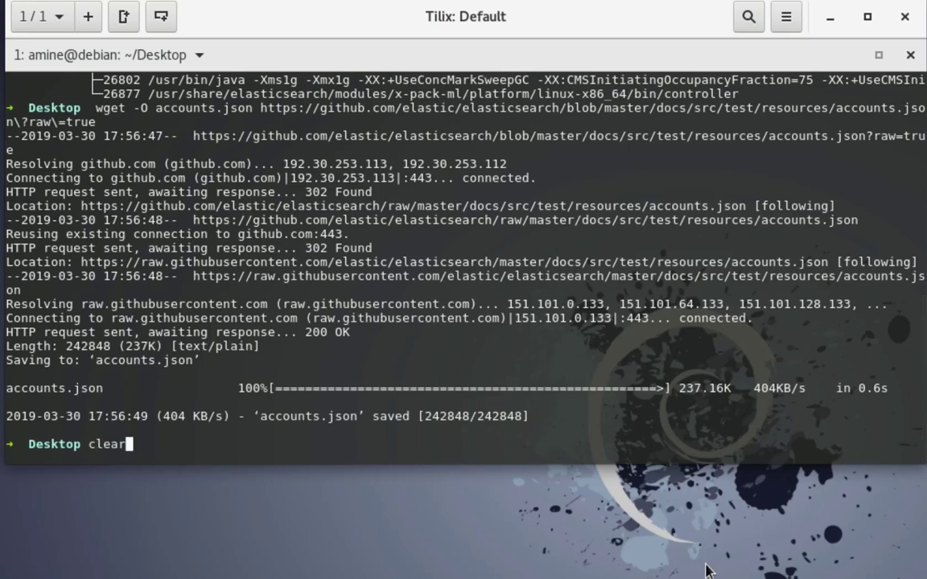
pyautogui.press('Return')
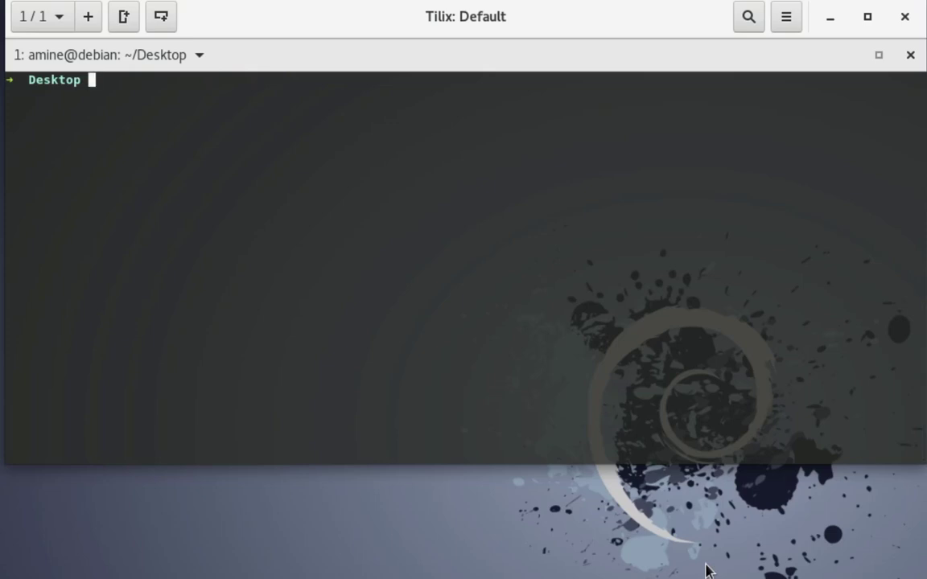
pyautogui.write('h')
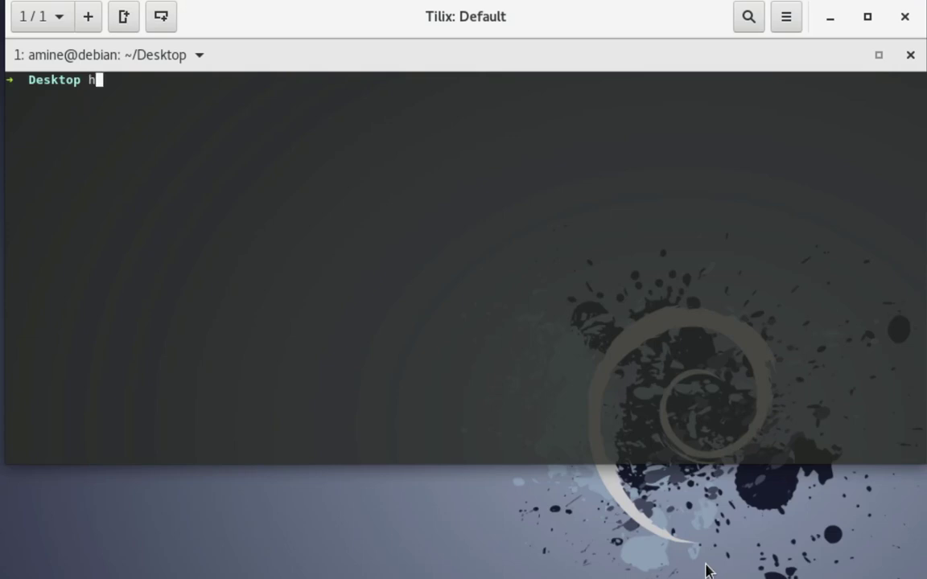
pyautogui.write('ead')
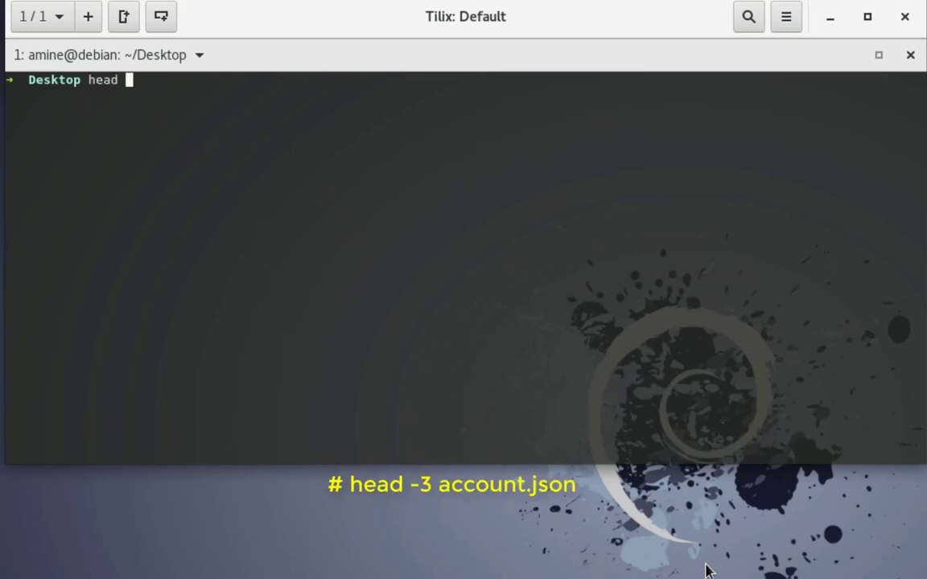
pyautogui.write('-')
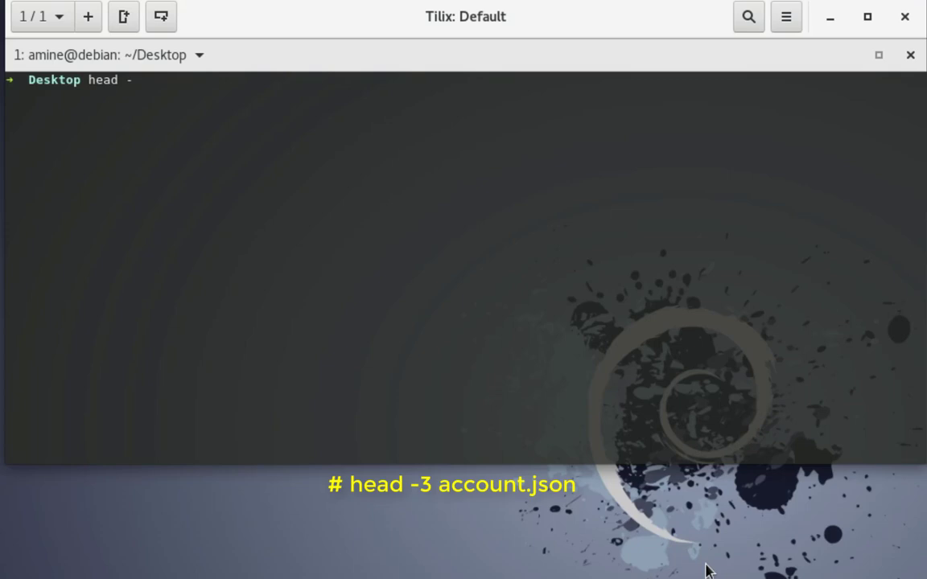
pyautogui.write('3')
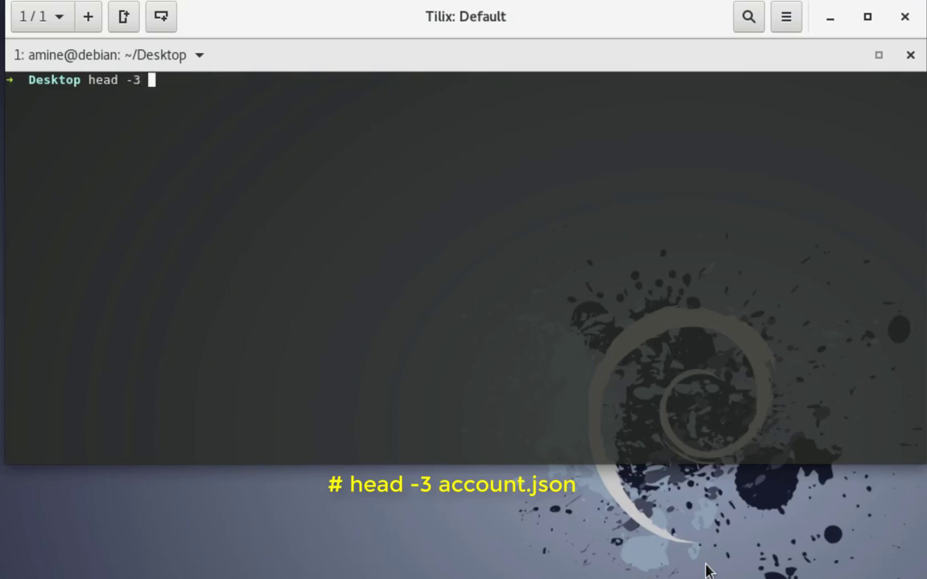
pyautogui.write('acc')
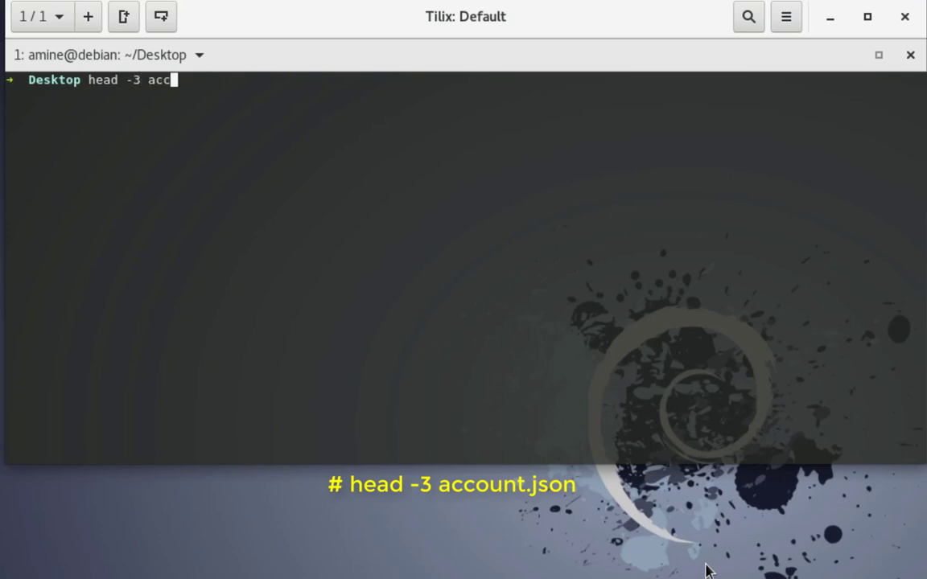
pyautogui.write('ounts.json')
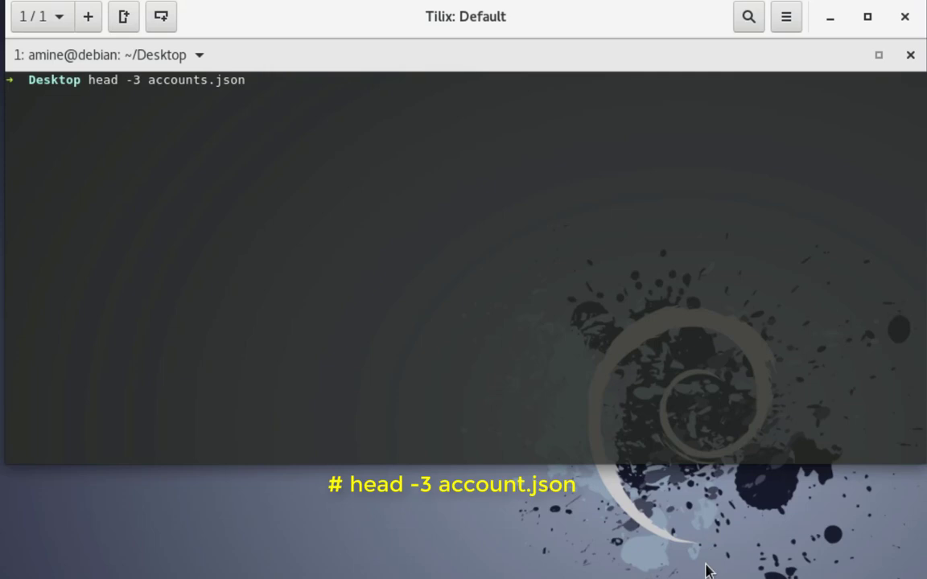
# Step: Run head -3 to show the index line, Amber Duke's record and the next index line
pyautogui.press('Return')
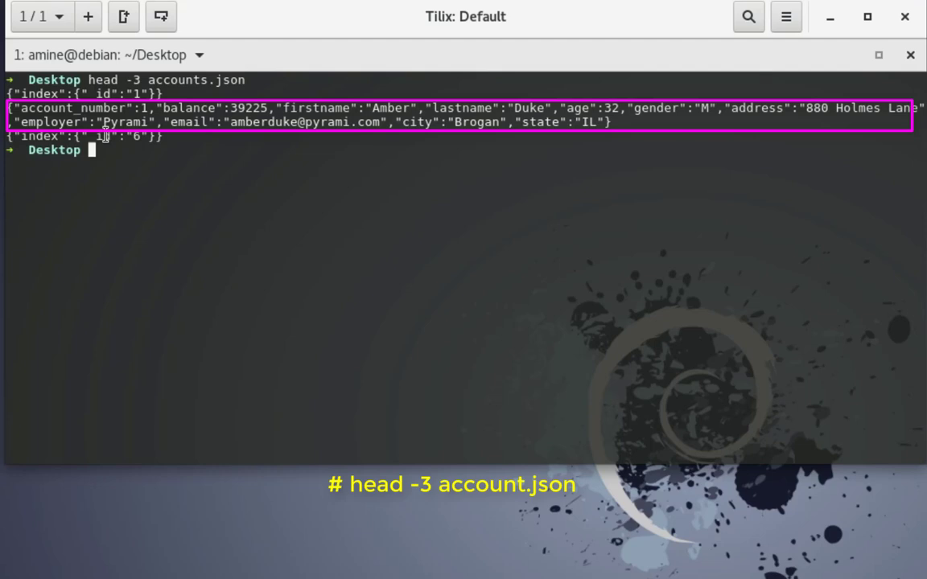
pyautogui.moveTo(81, 205)
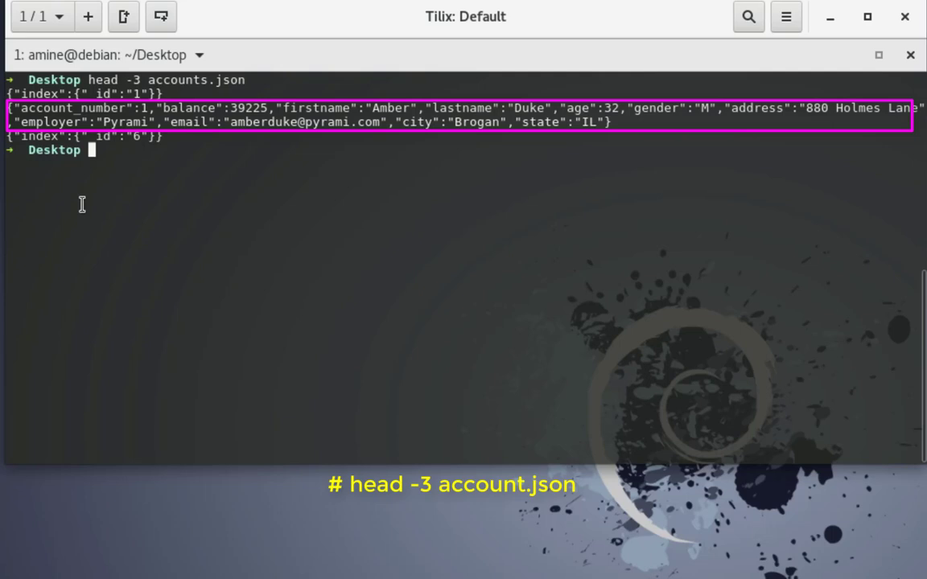
pyautogui.moveTo(87, 129)
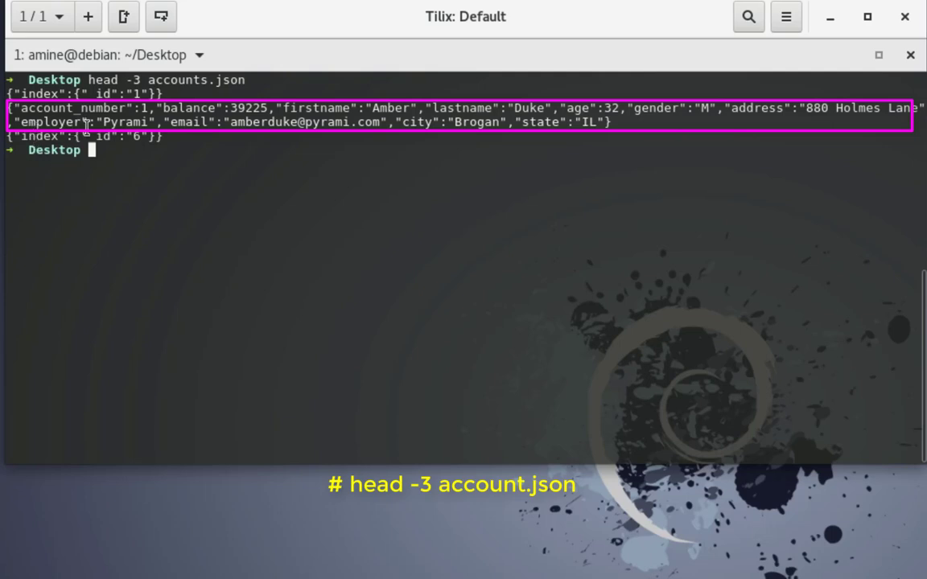
pyautogui.moveTo(194, 159)
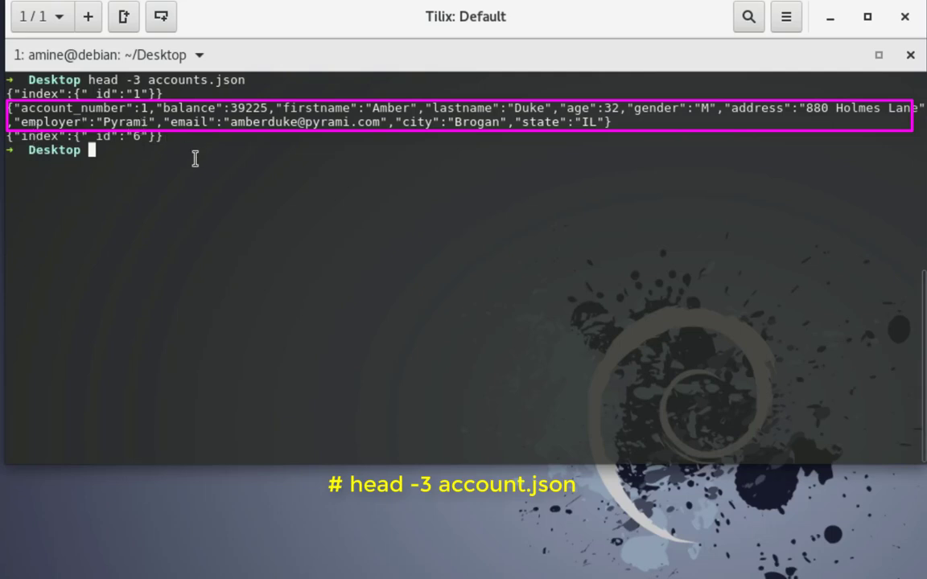
pyautogui.moveTo(245, 135)
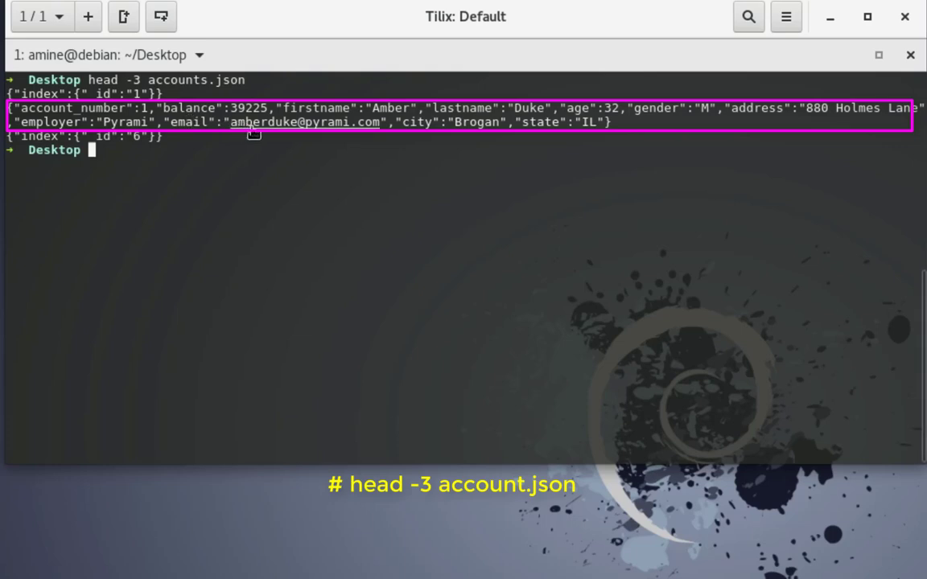
pyautogui.moveTo(271, 137)
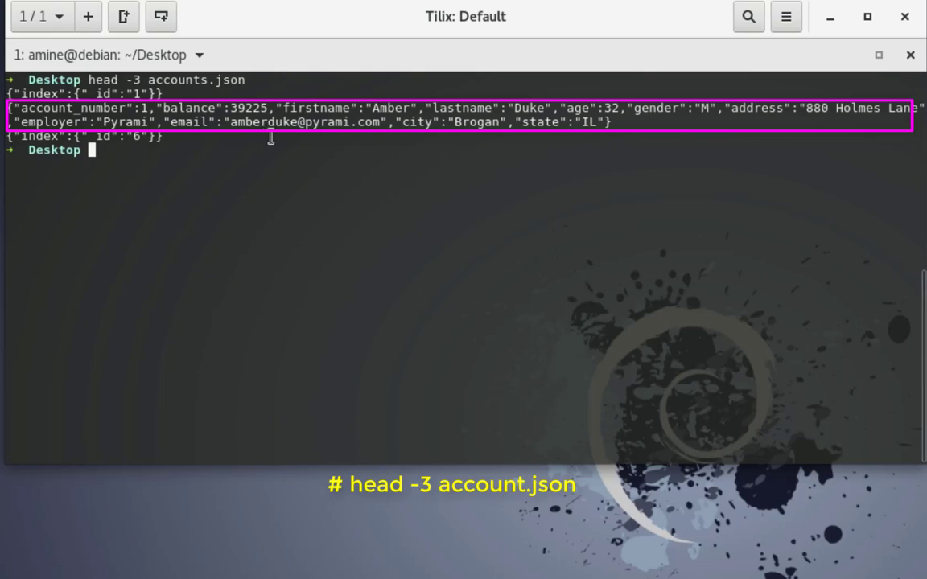
pyautogui.moveTo(491, 215)
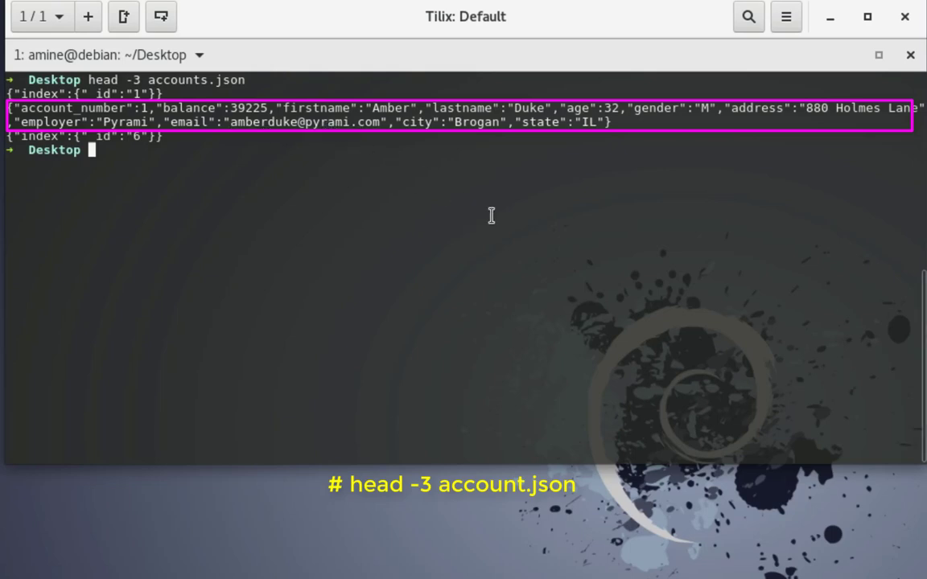
pyautogui.moveTo(579, 116)
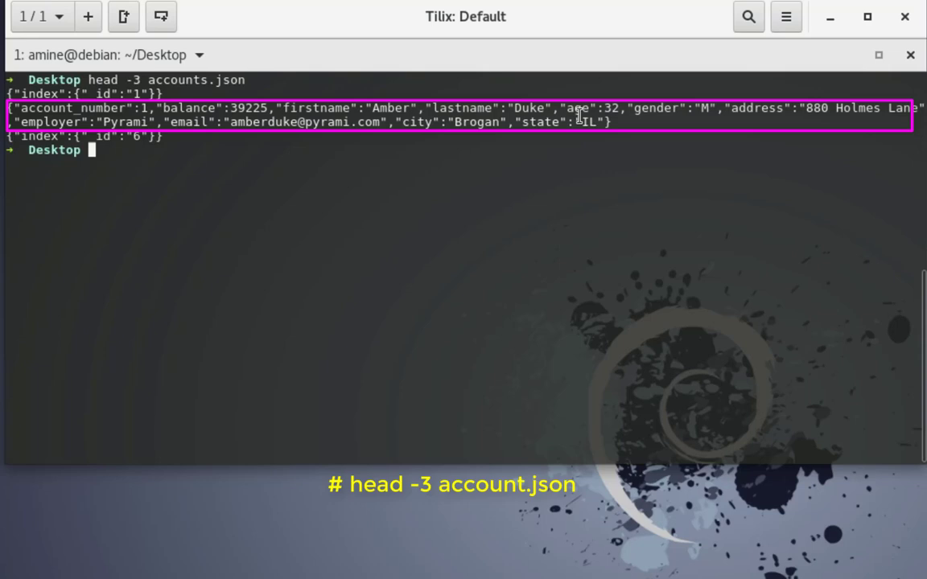
pyautogui.moveTo(775, 135)
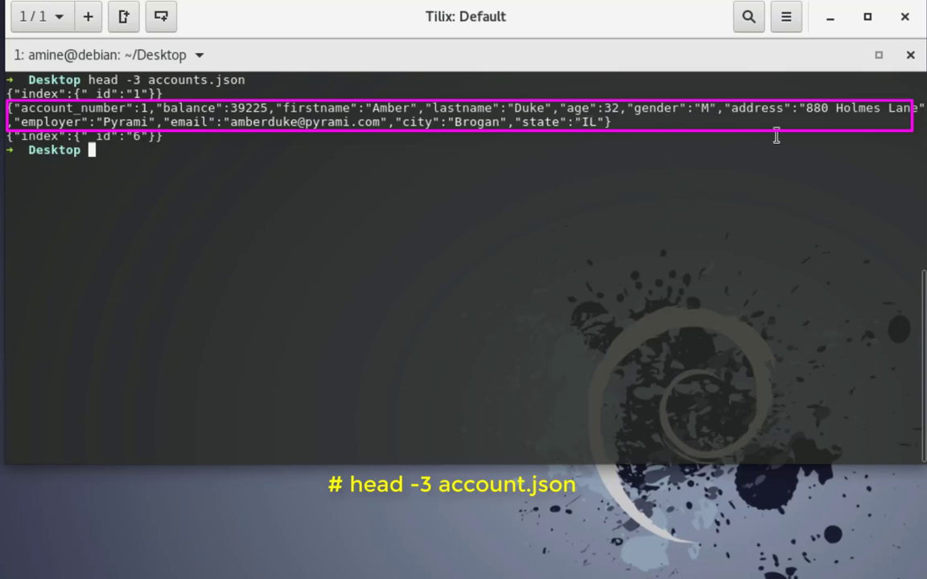
pyautogui.moveTo(382, 428)
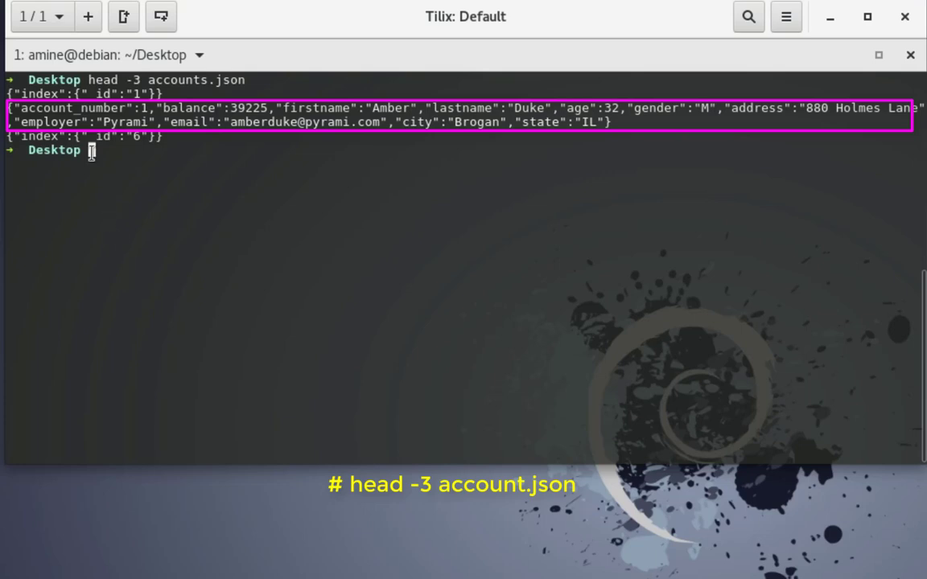
pyautogui.moveTo(305, 153)
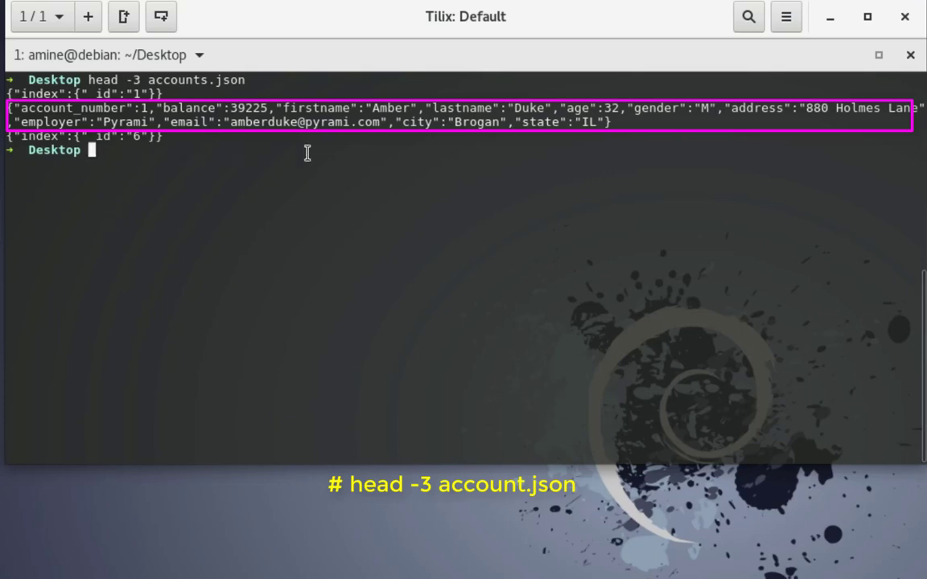
pyautogui.moveTo(512, 193)
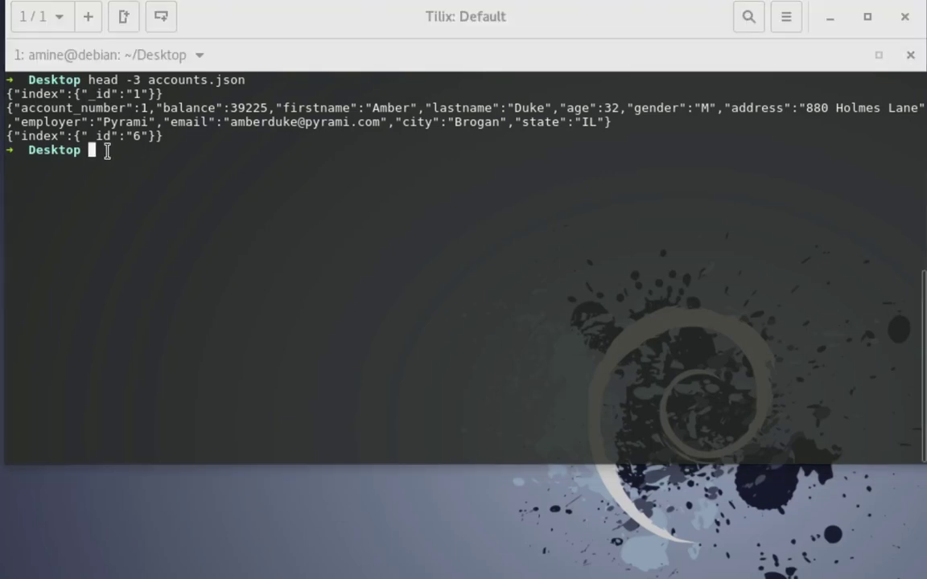
# Step: Run the curl -XPOST bulk insert of accounts.json into localhost:9200/accounts/docs/_bulk
pyautogui.write('curl -s -H "Content-Type: application/json" -XPOST localhost:9200/accounts/docs/_bulk --data-binary "@accounts.json"')
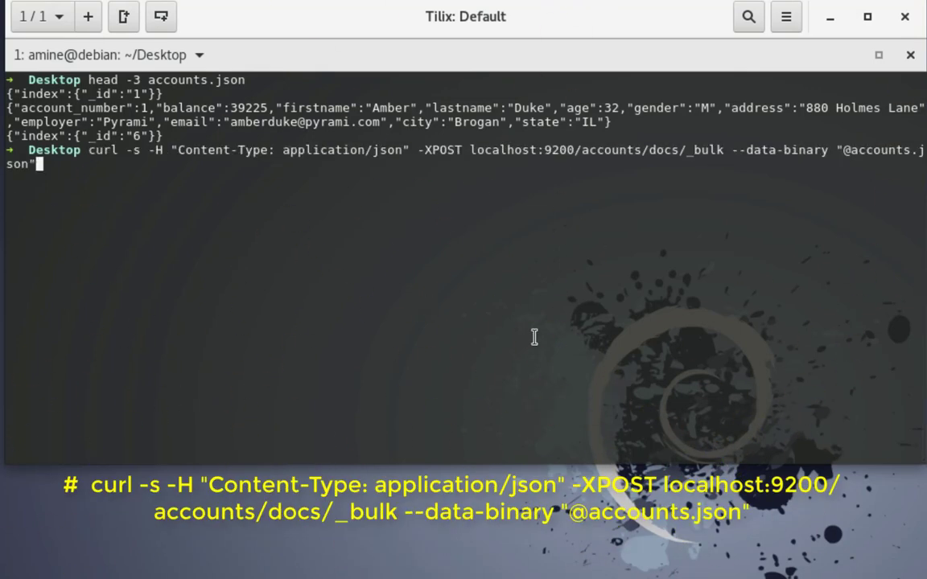
pyautogui.moveTo(243, 218)
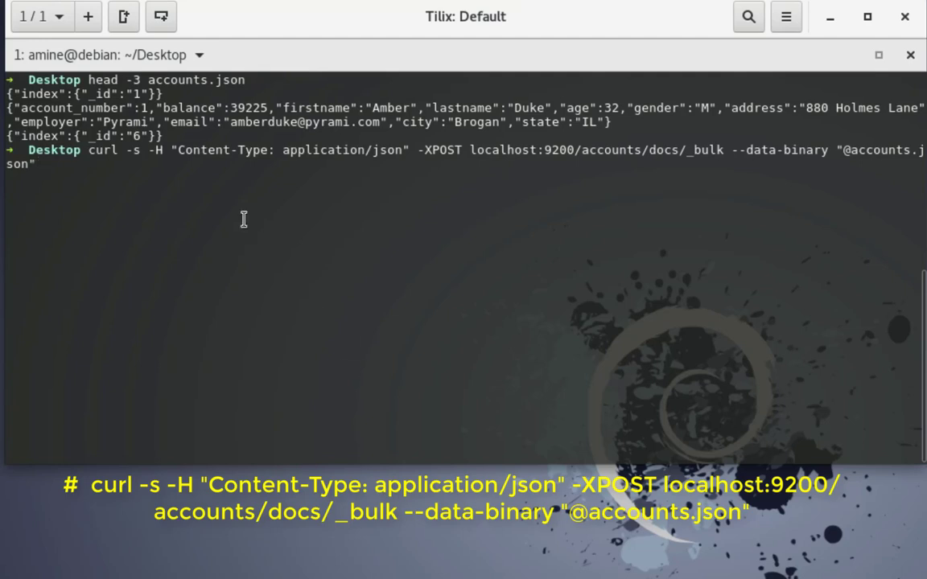
pyautogui.moveTo(361, 199)
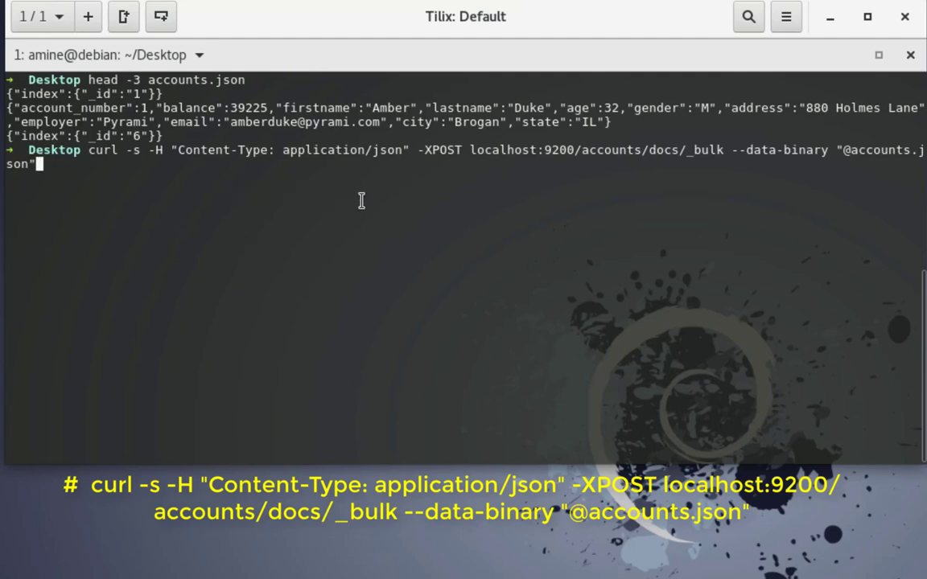
pyautogui.moveTo(399, 180)
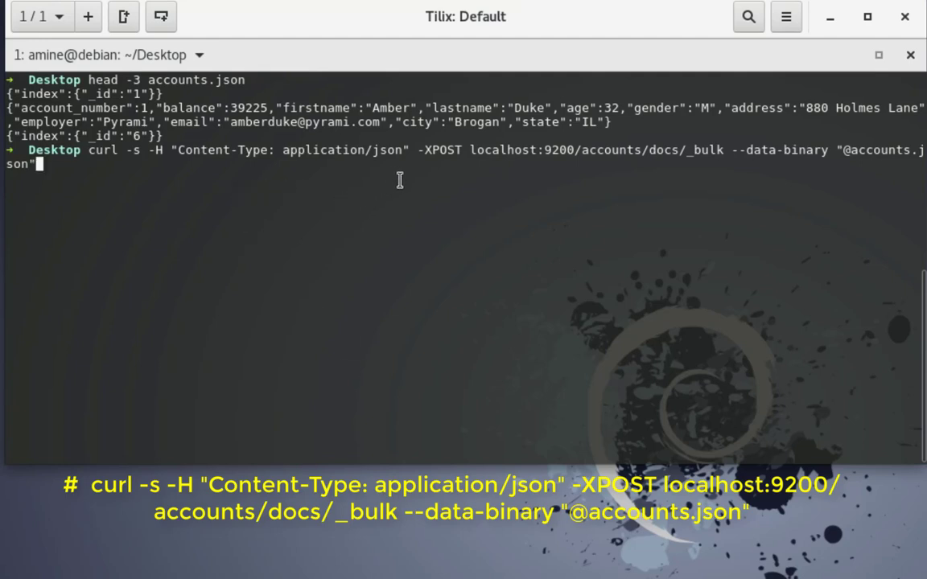
pyautogui.moveTo(466, 199)
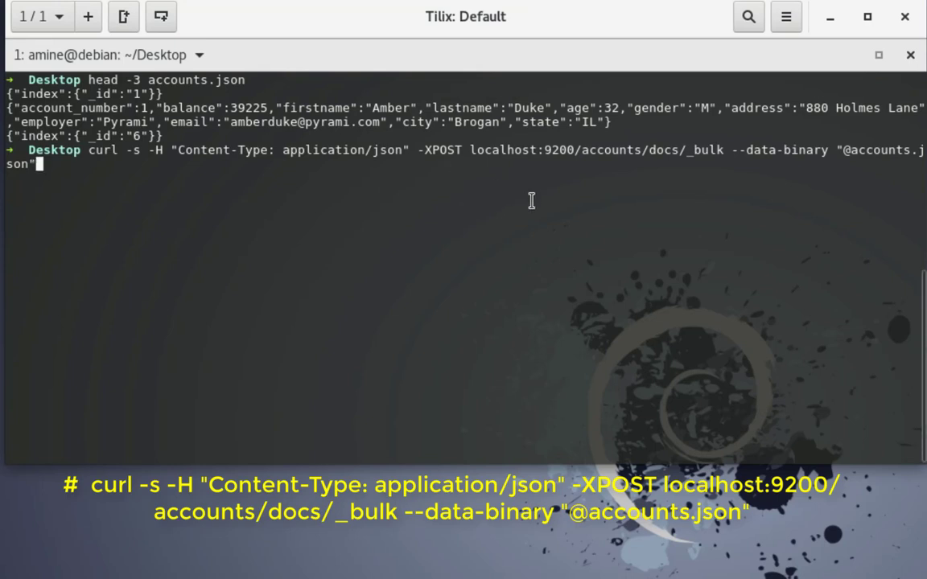
pyautogui.moveTo(560, 203)
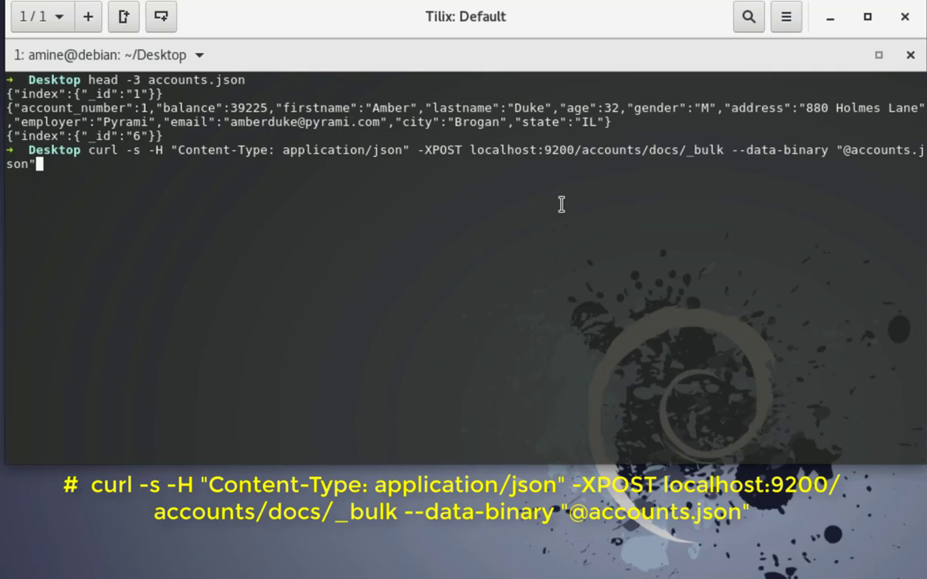
pyautogui.moveTo(509, 193)
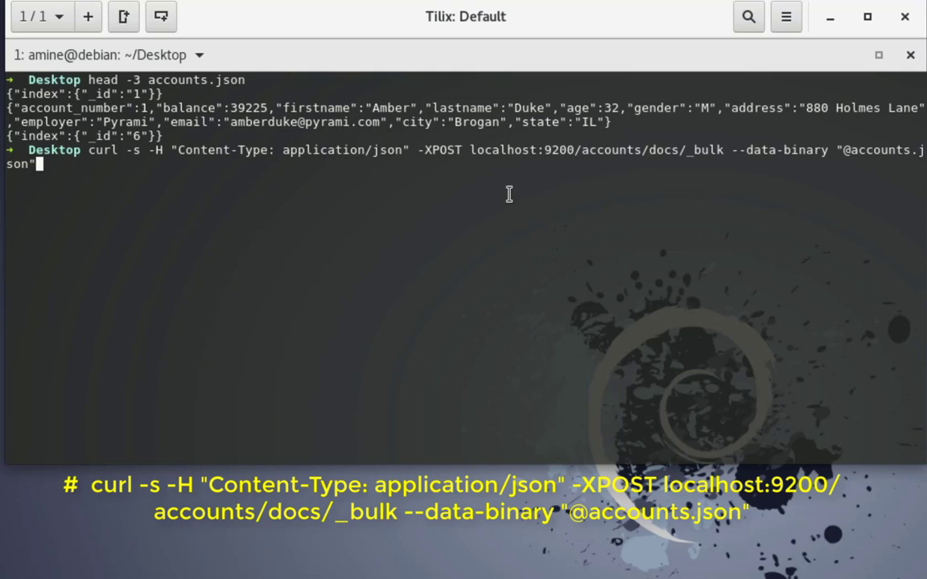
pyautogui.moveTo(621, 192)
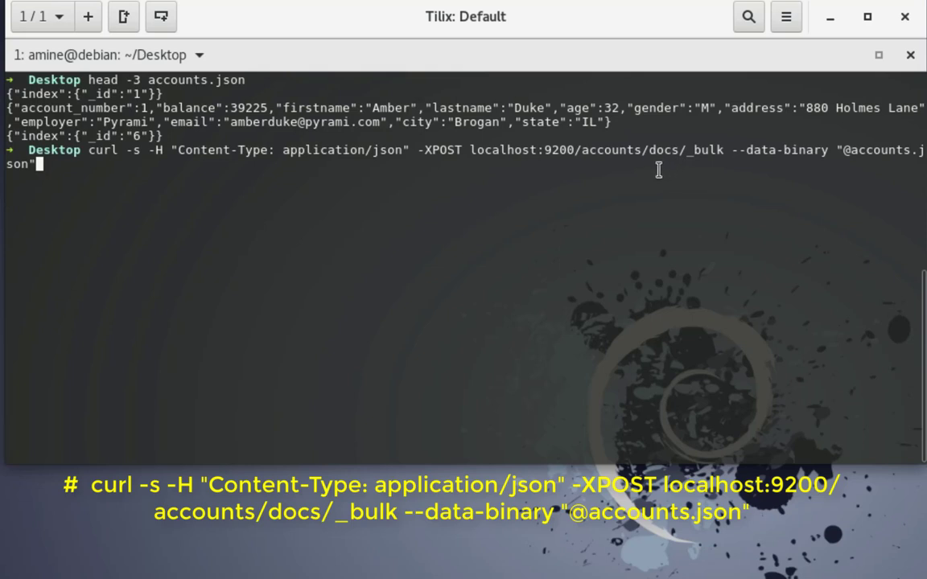
pyautogui.moveTo(698, 170)
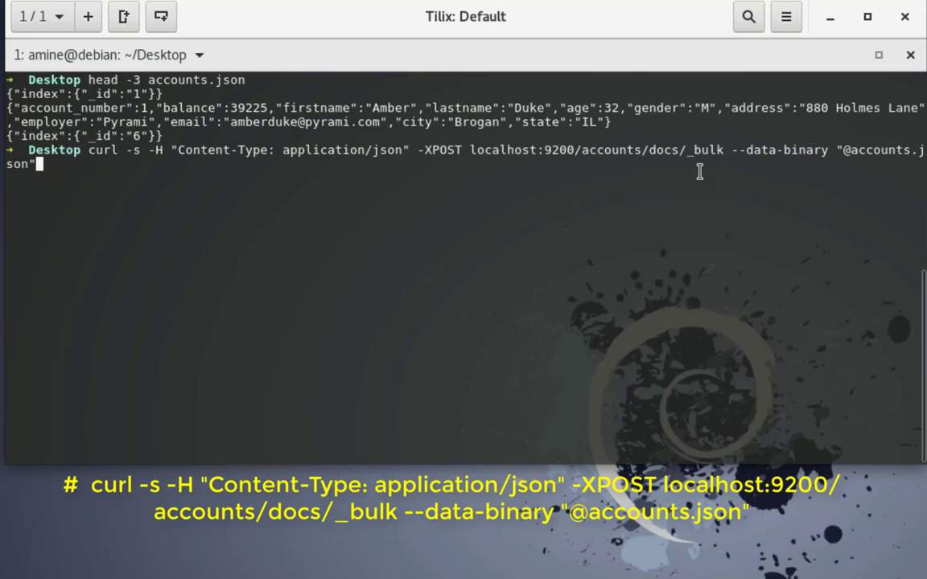
pyautogui.moveTo(715, 182)
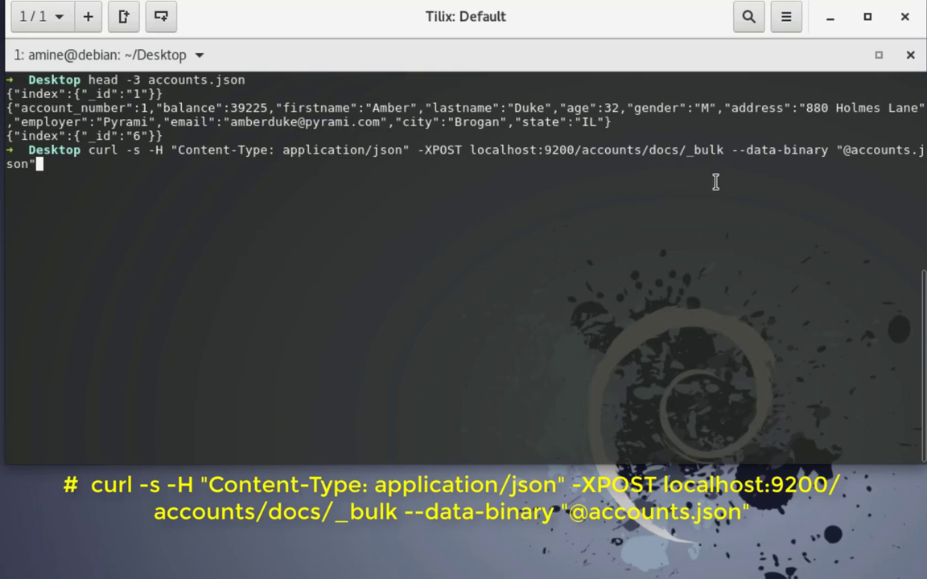
pyautogui.moveTo(766, 177)
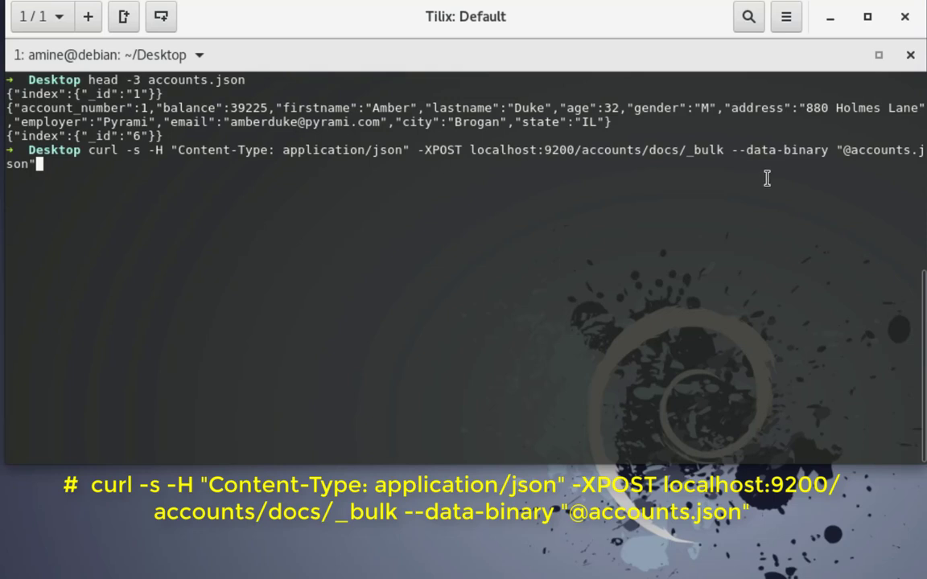
pyautogui.moveTo(753, 169)
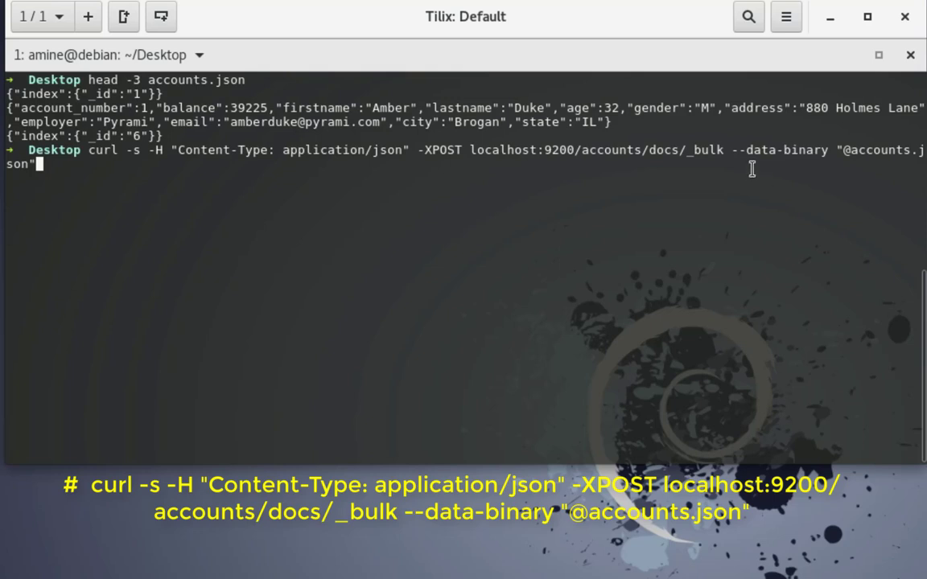
pyautogui.moveTo(850, 189)
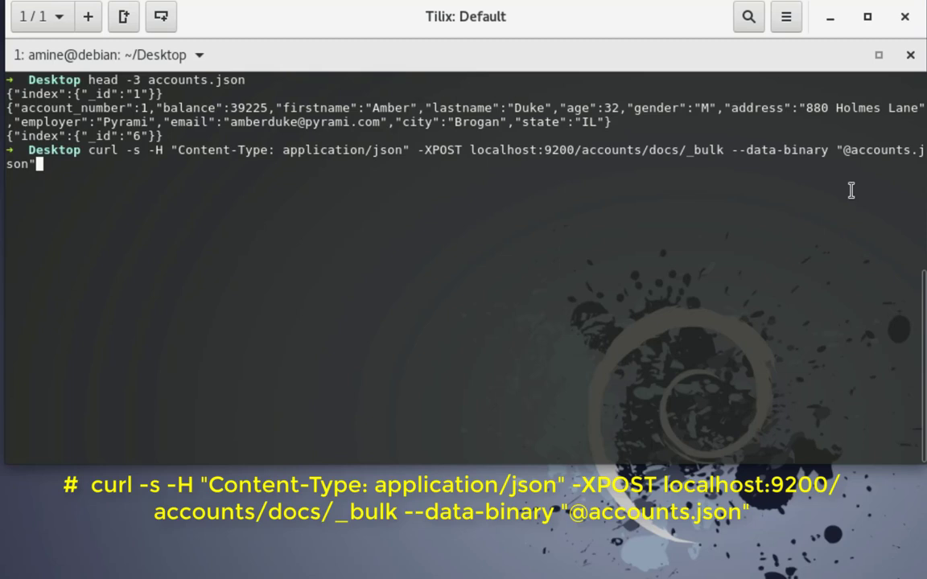
pyautogui.moveTo(854, 177)
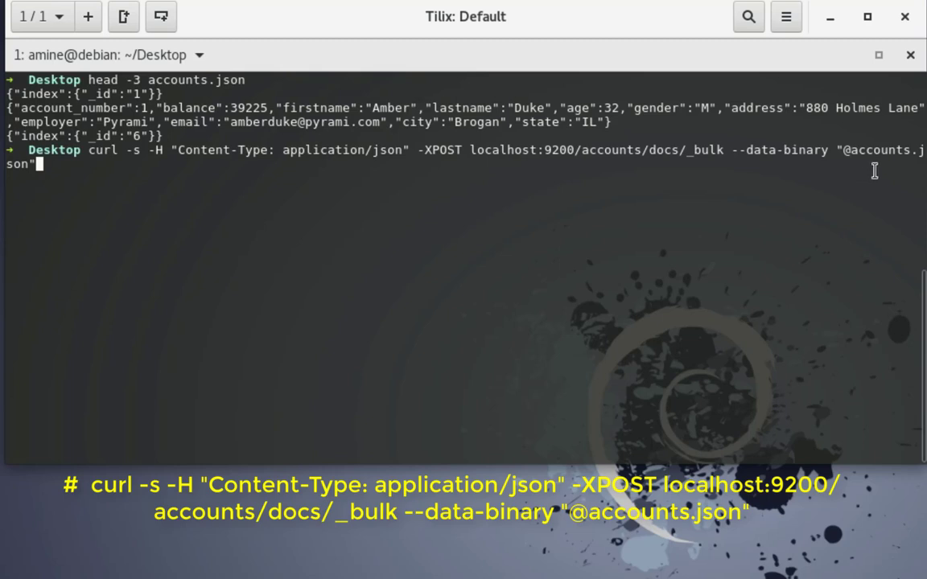
pyautogui.moveTo(910, 172)
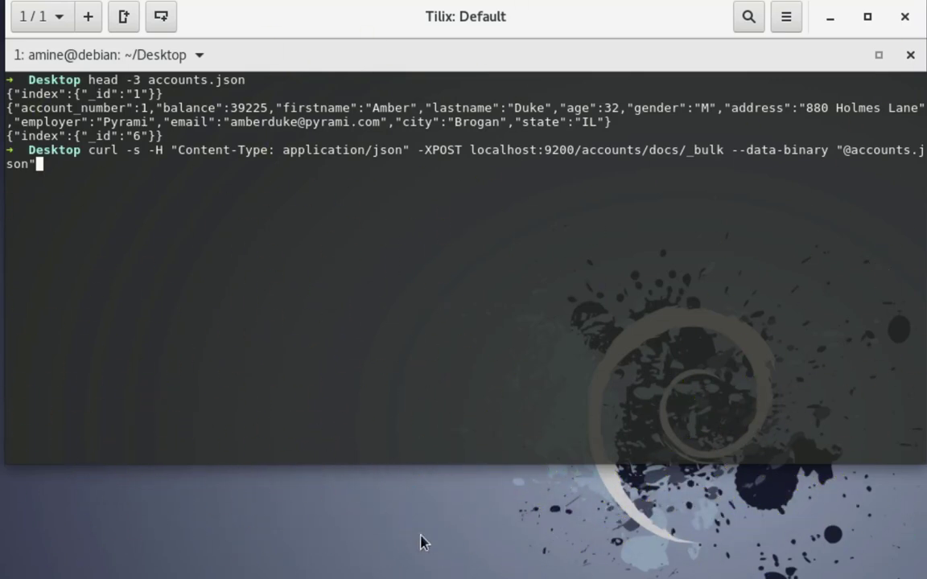
pyautogui.moveTo(576, 434)
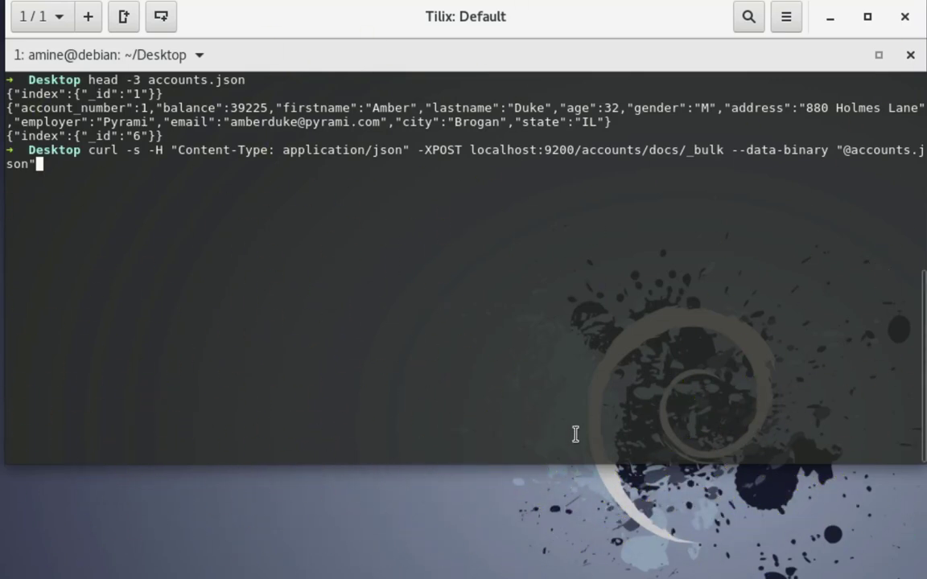
pyautogui.press('Return')
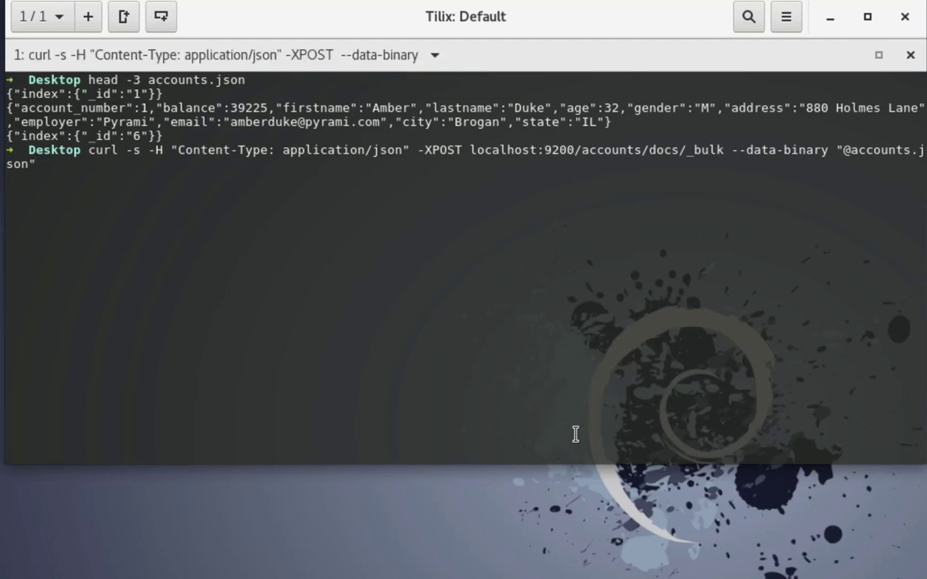
pyautogui.press('Return')
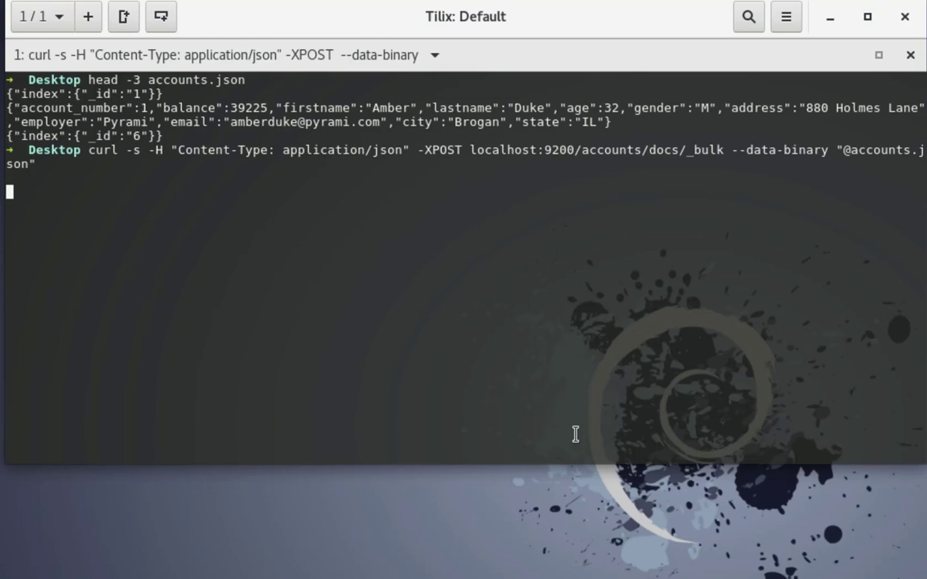
# Step: Execute the bulk insert and get the response with documents created (status 201)
pyautogui.press('Return')
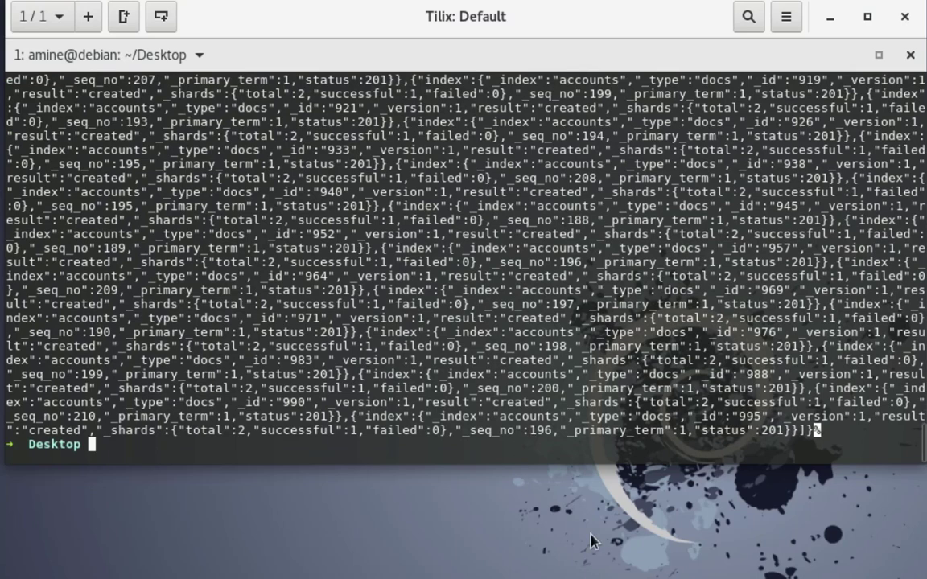
pyautogui.moveTo(759, 452)
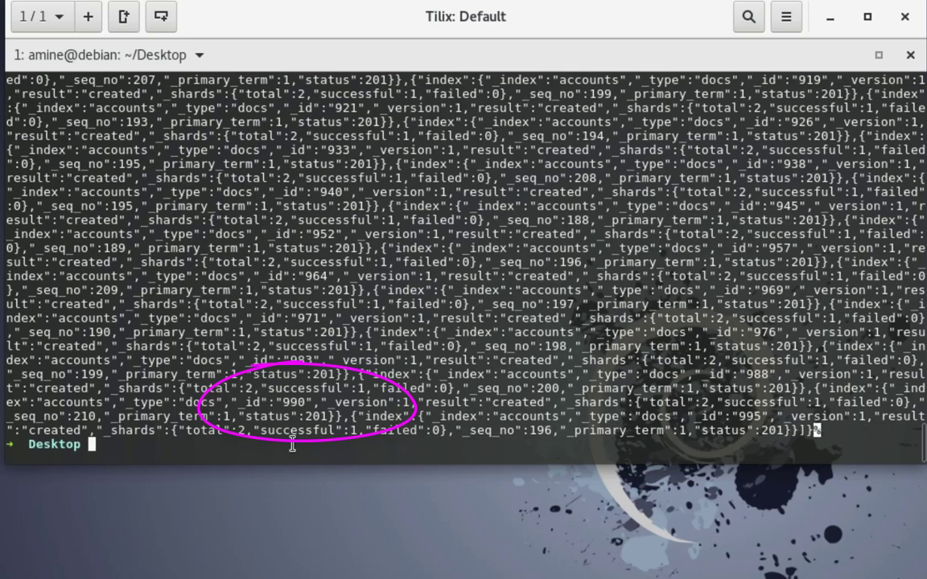
pyautogui.moveTo(378, 483)
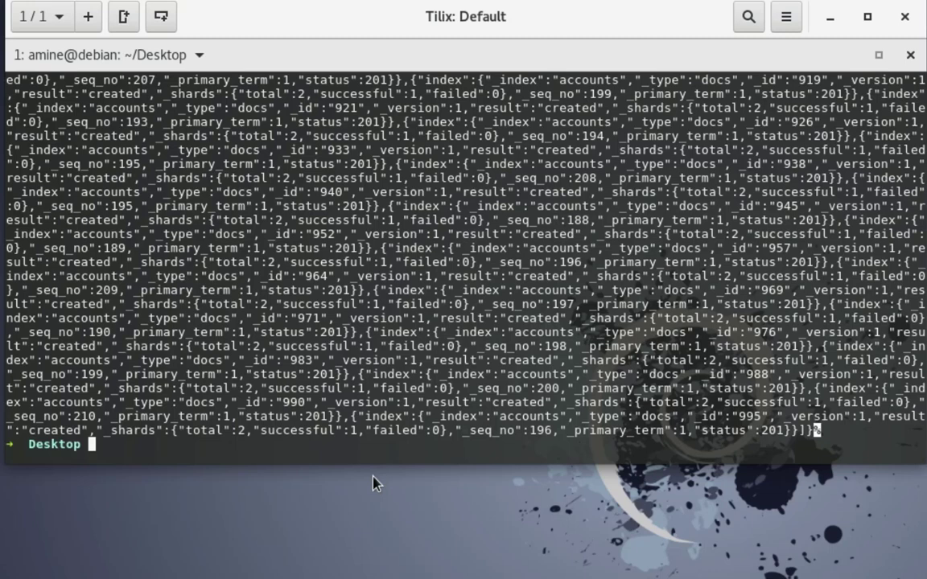
pyautogui.moveTo(390, 483)
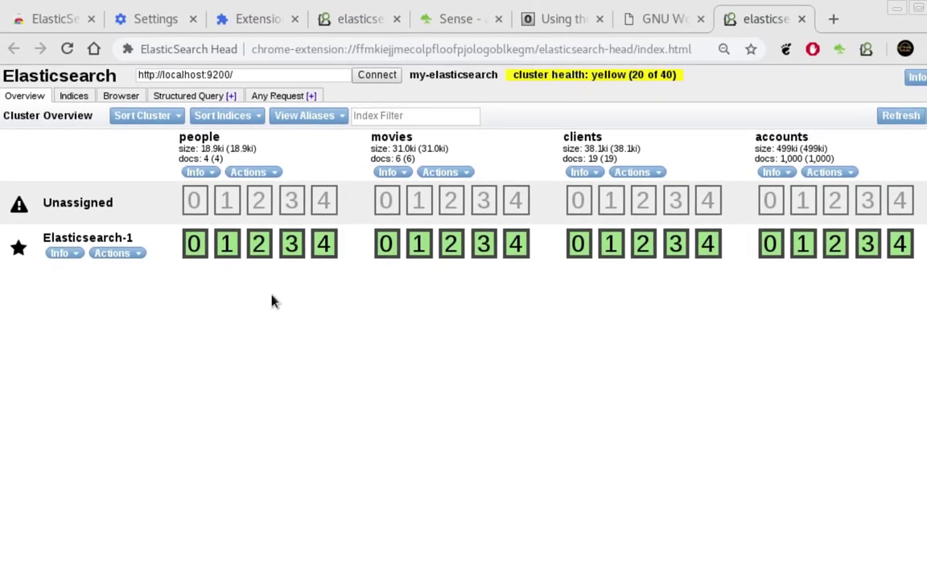
pyautogui.moveTo(660, 405)
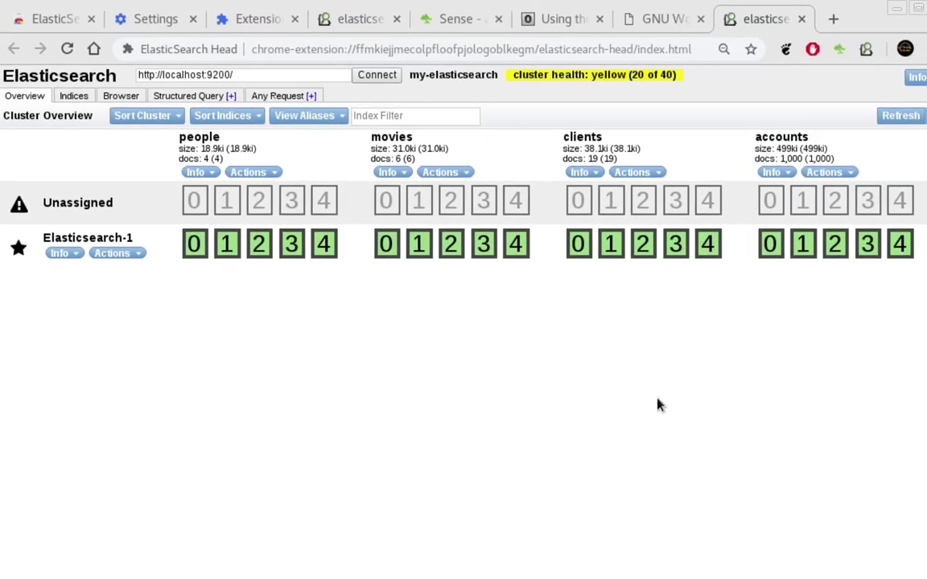
pyautogui.moveTo(544, 321)
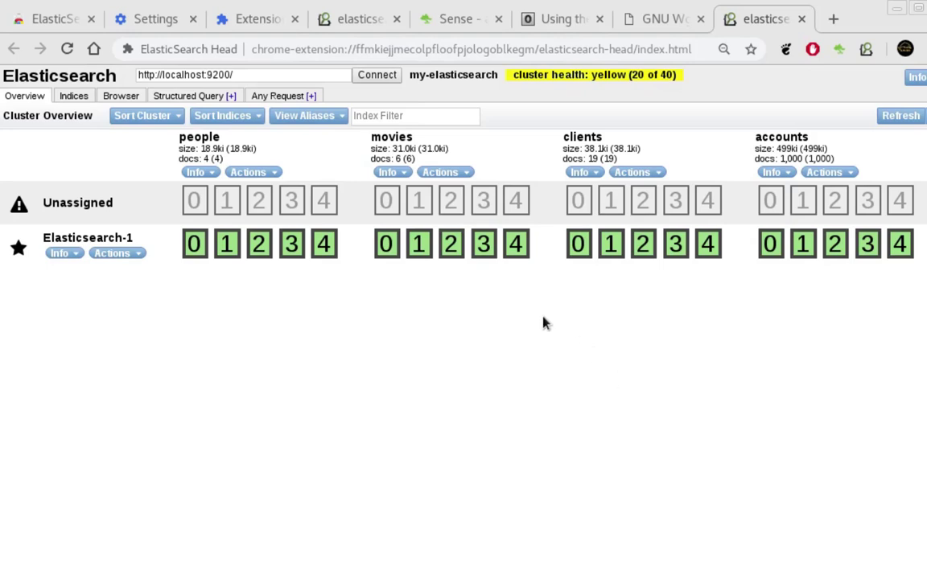
pyautogui.moveTo(164, 291)
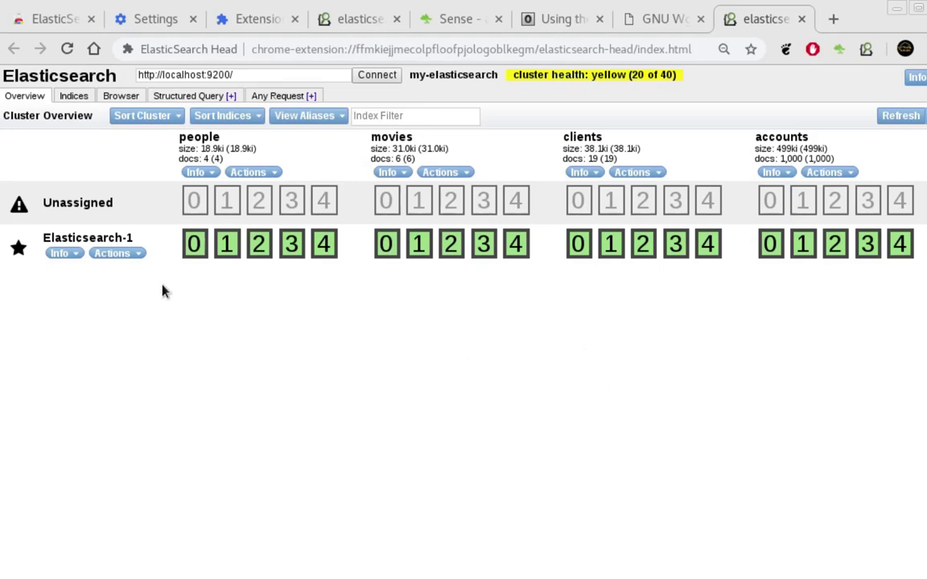
pyautogui.moveTo(341, 479)
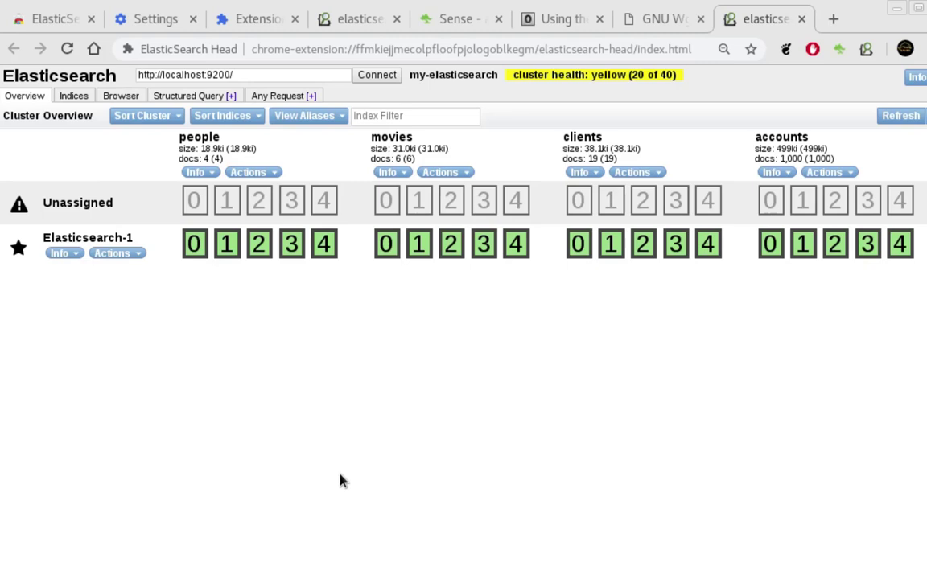
pyautogui.moveTo(412, 403)
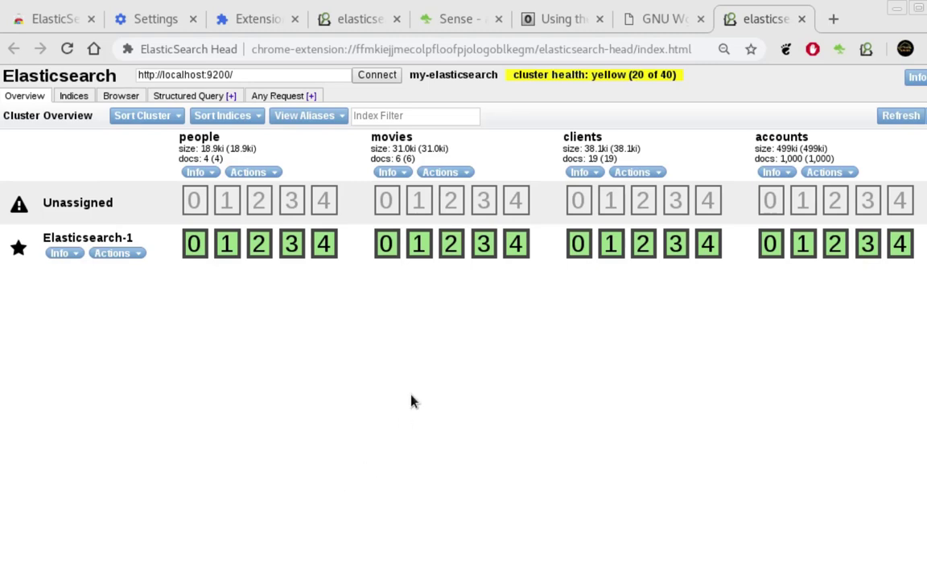
pyautogui.moveTo(412, 405)
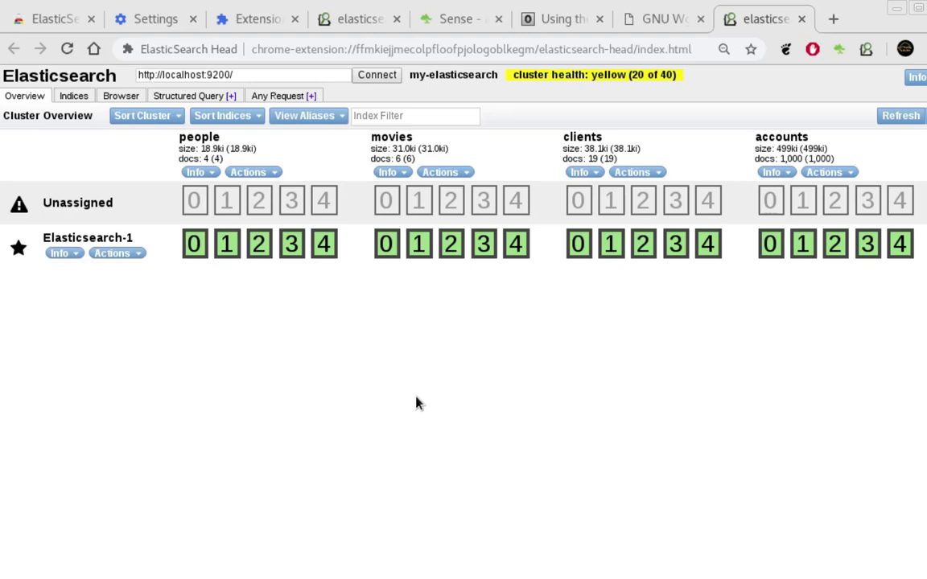
pyautogui.moveTo(108, 367)
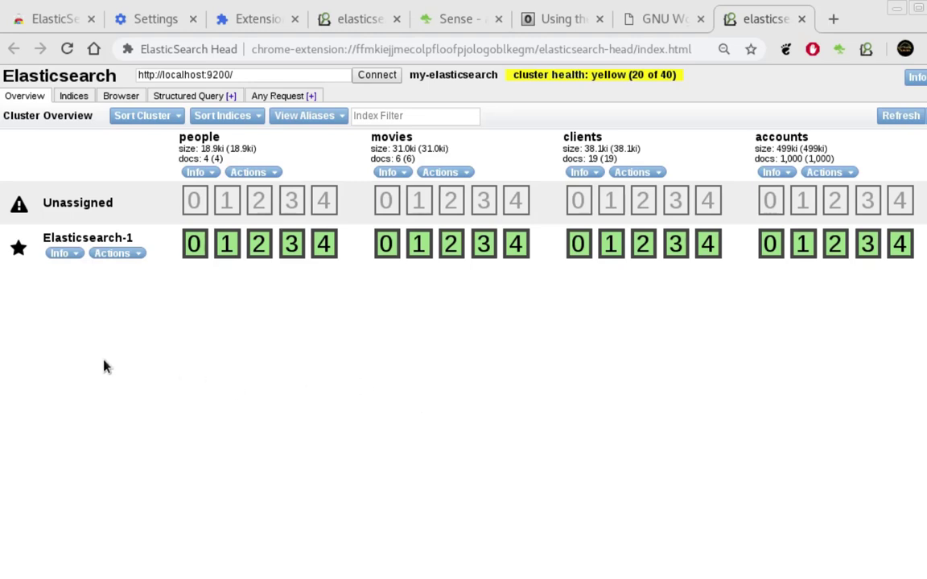
pyautogui.moveTo(425, 338)
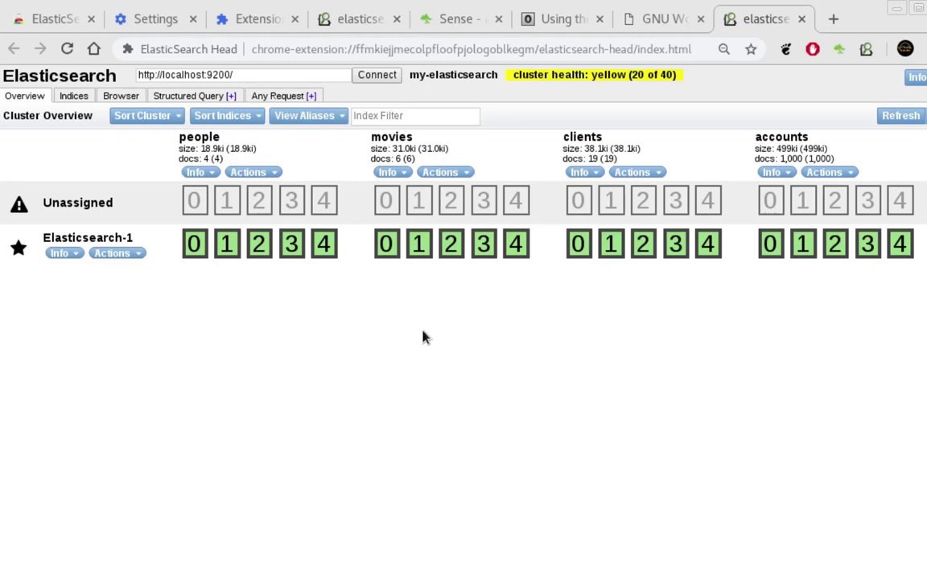
pyautogui.moveTo(770, 357)
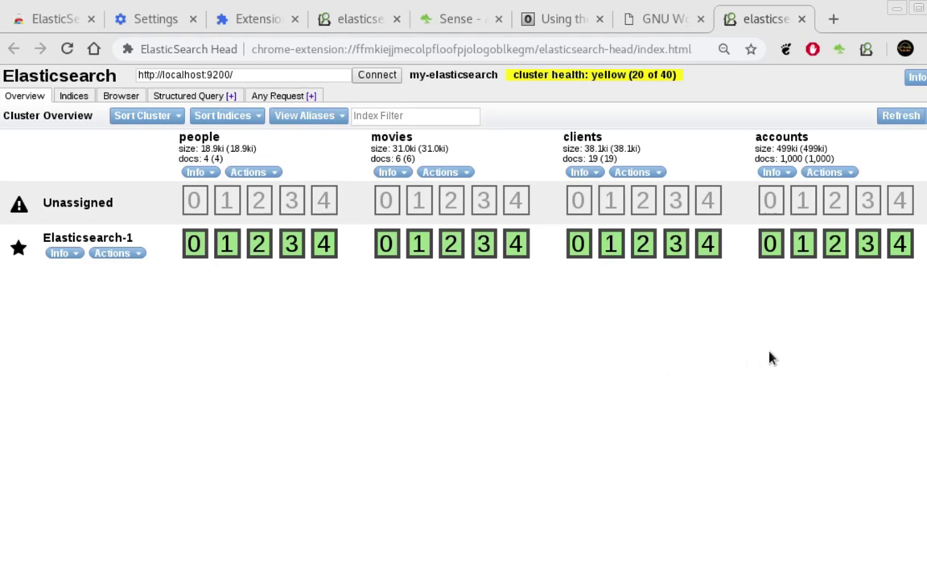
pyautogui.moveTo(740, 333)
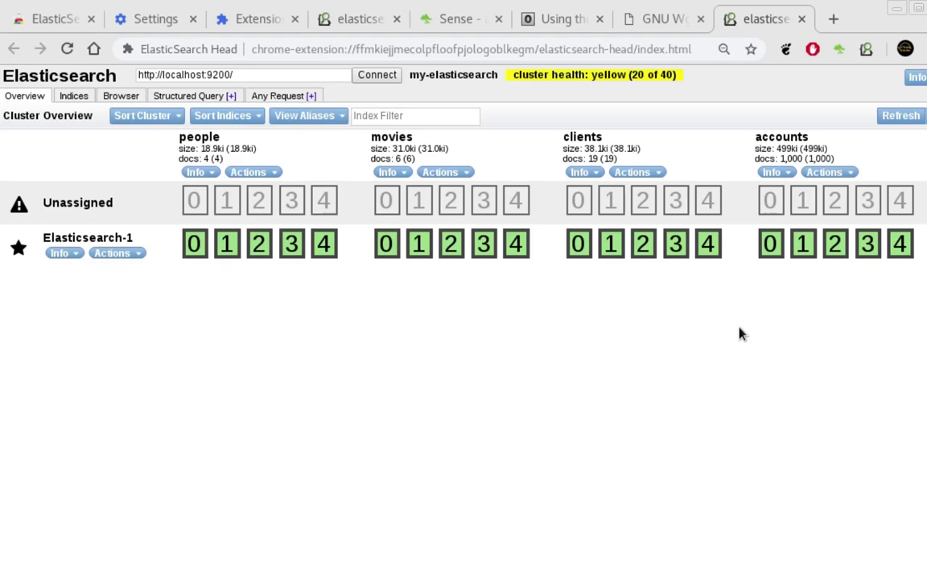
pyautogui.moveTo(867, 322)
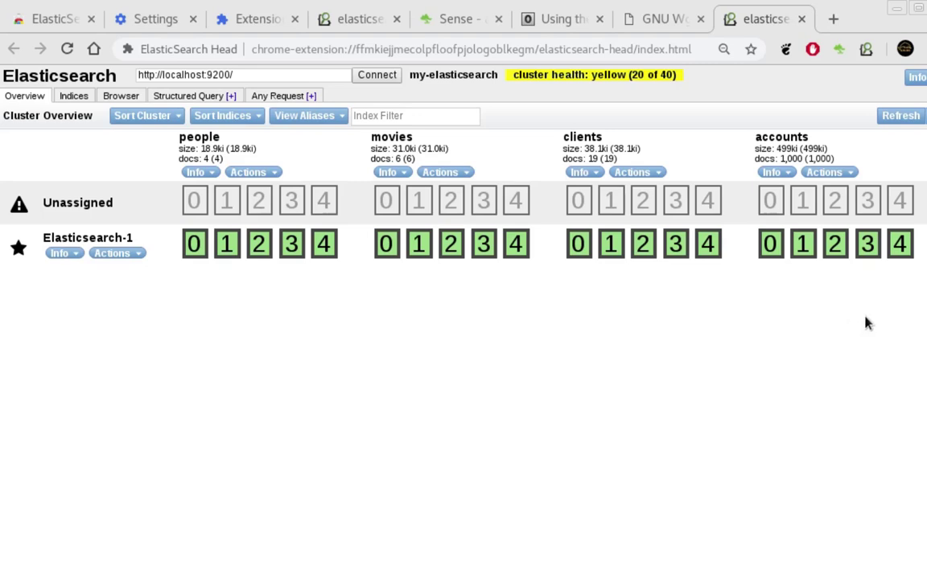
pyautogui.moveTo(811, 328)
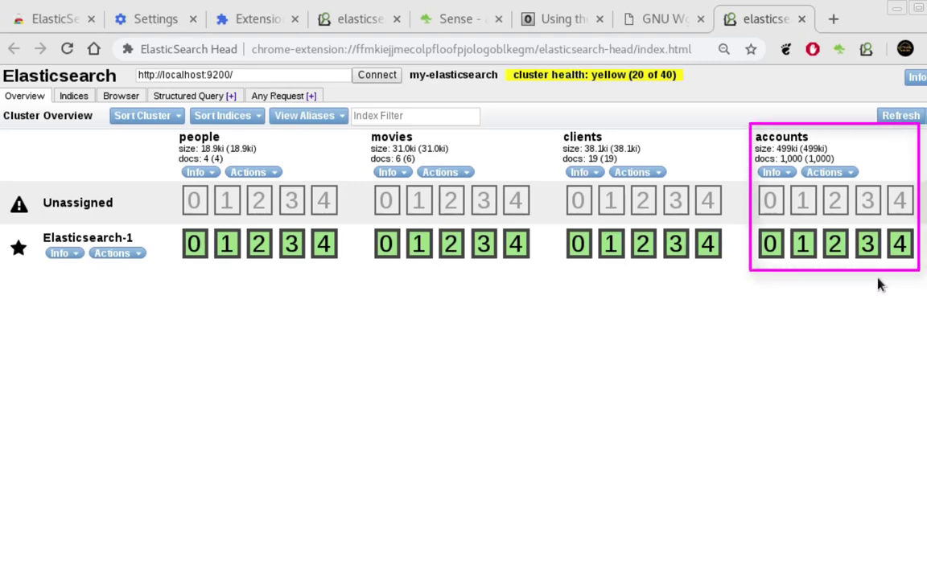
pyautogui.moveTo(882, 283)
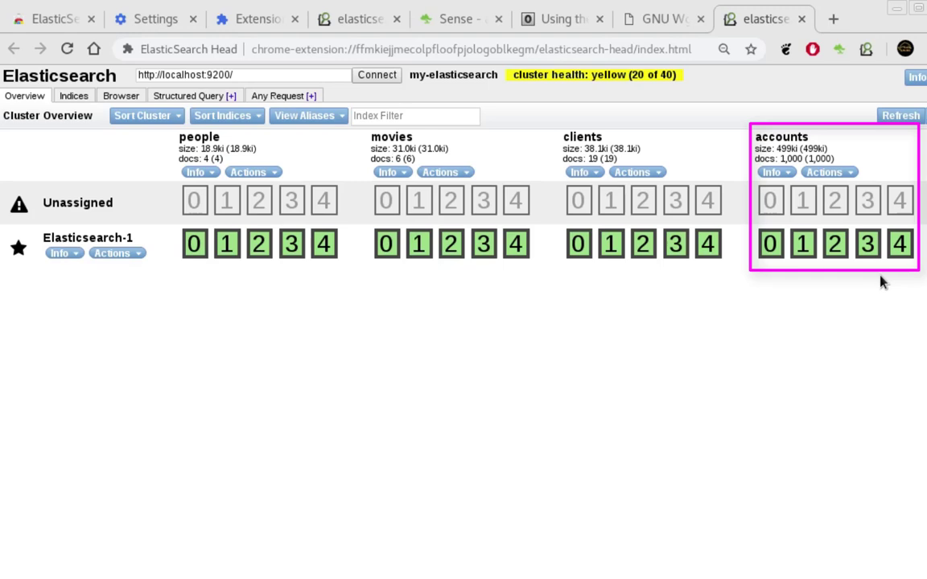
pyautogui.moveTo(757, 185)
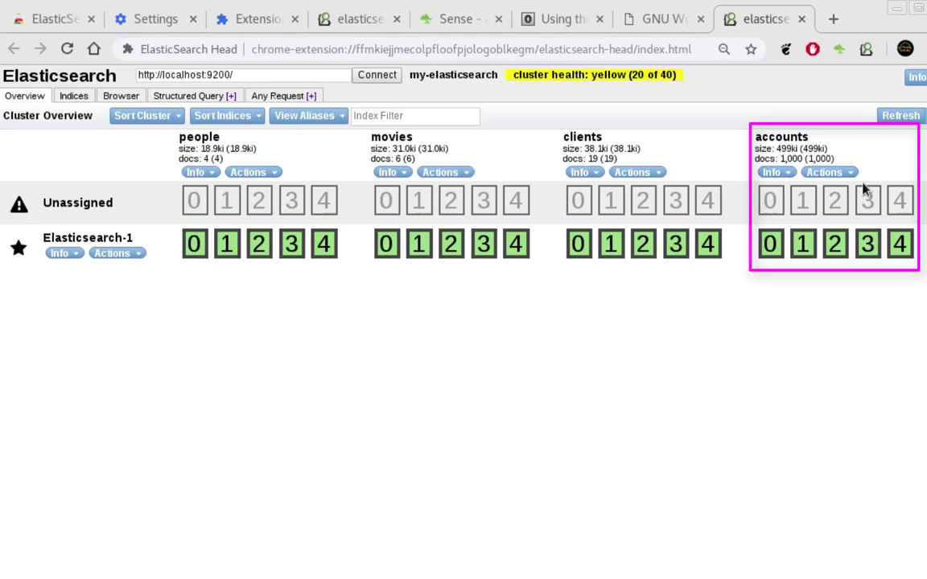
pyautogui.moveTo(872, 170)
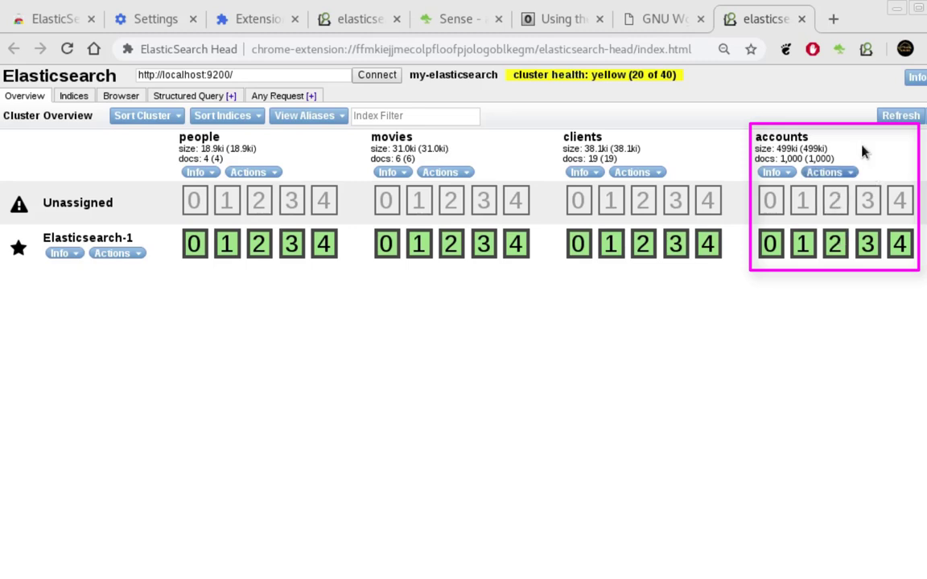
pyautogui.moveTo(795, 209)
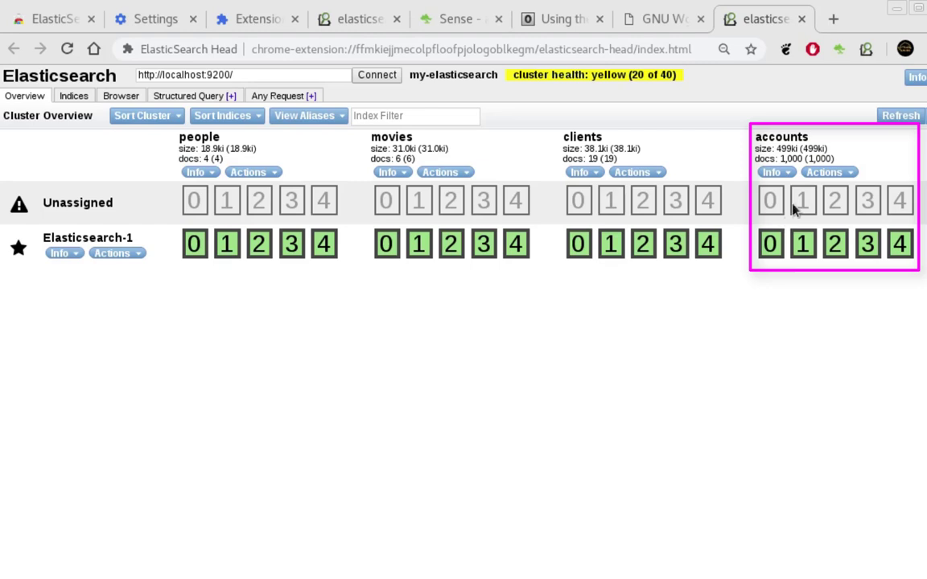
pyautogui.moveTo(803, 372)
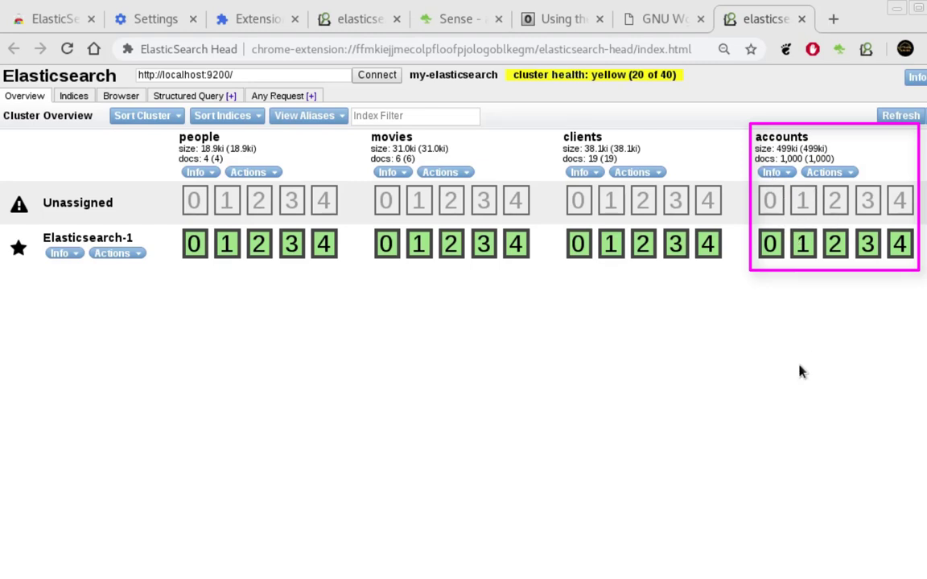
pyautogui.moveTo(801, 393)
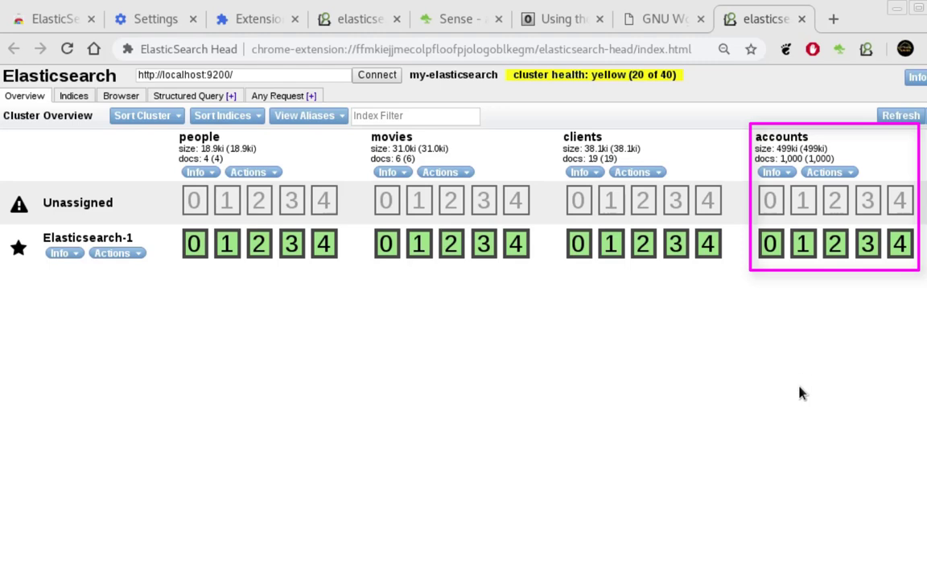
pyautogui.moveTo(791, 325)
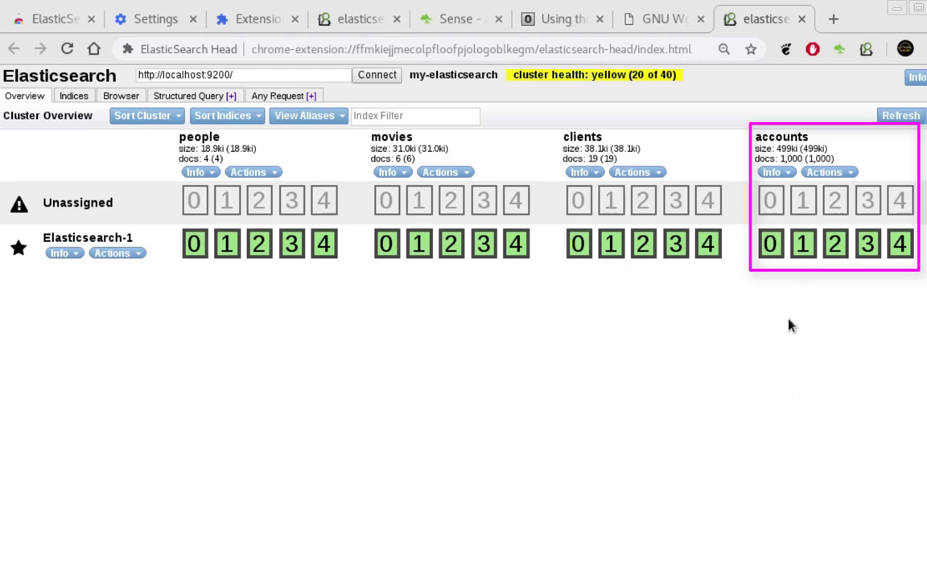
pyautogui.moveTo(741, 306)
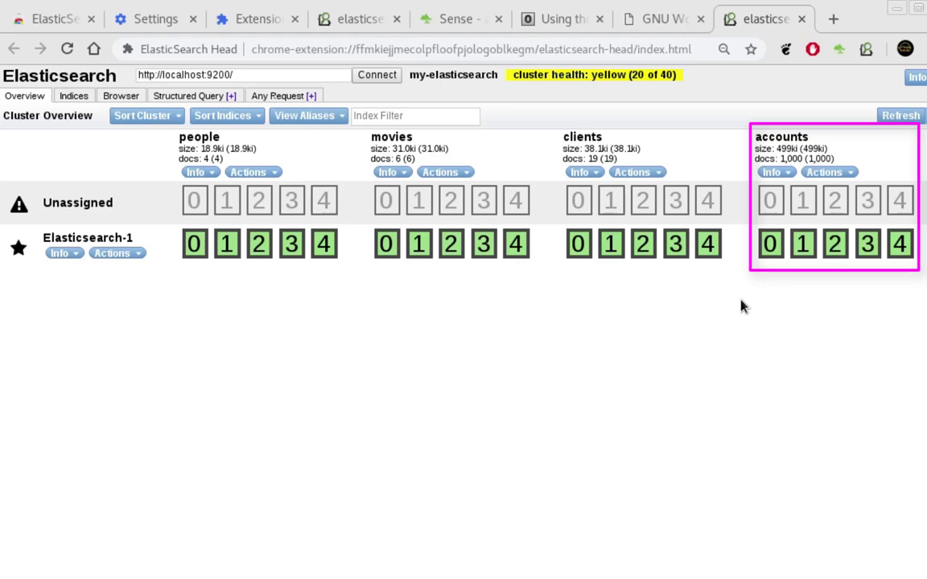
pyautogui.moveTo(899, 277)
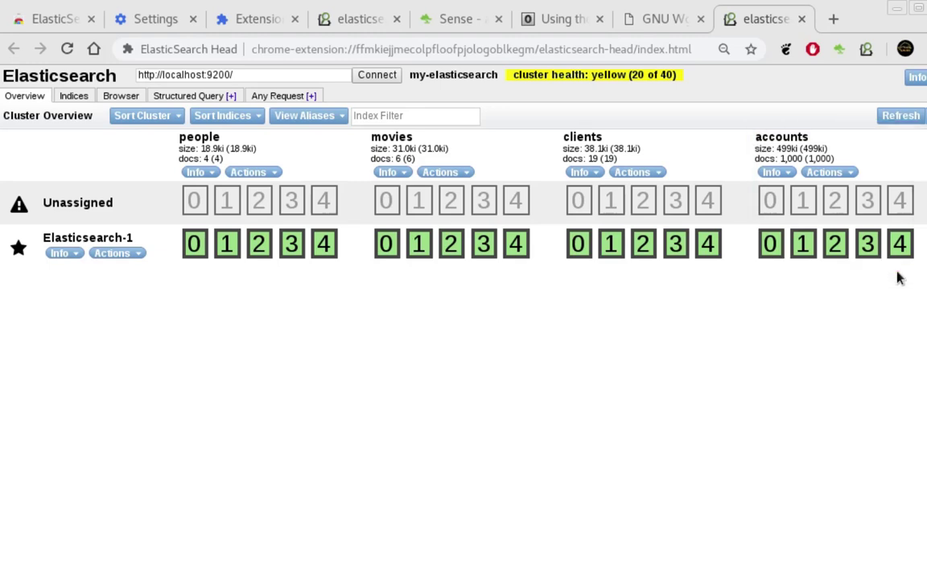
pyautogui.moveTo(781, 373)
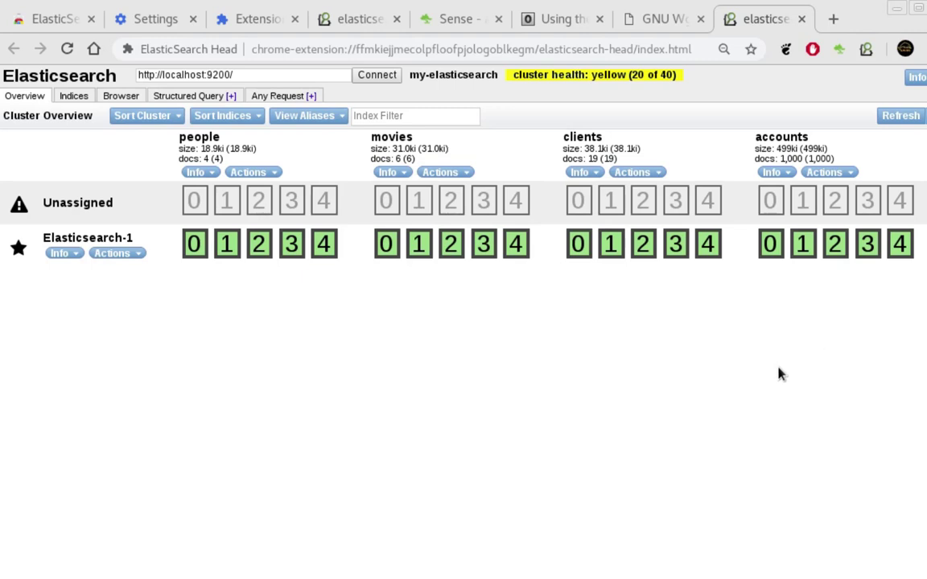
pyautogui.moveTo(794, 288)
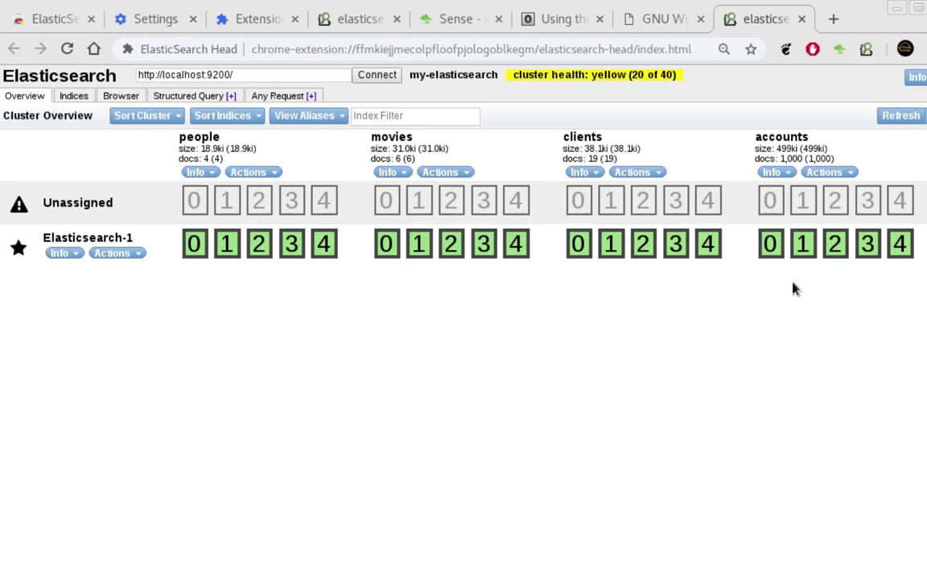
pyautogui.moveTo(861, 298)
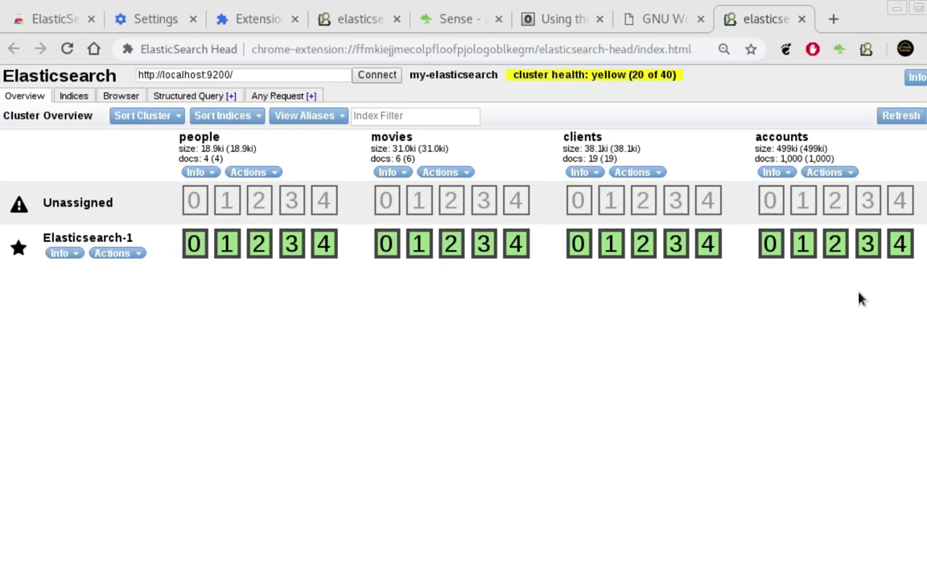
pyautogui.moveTo(709, 361)
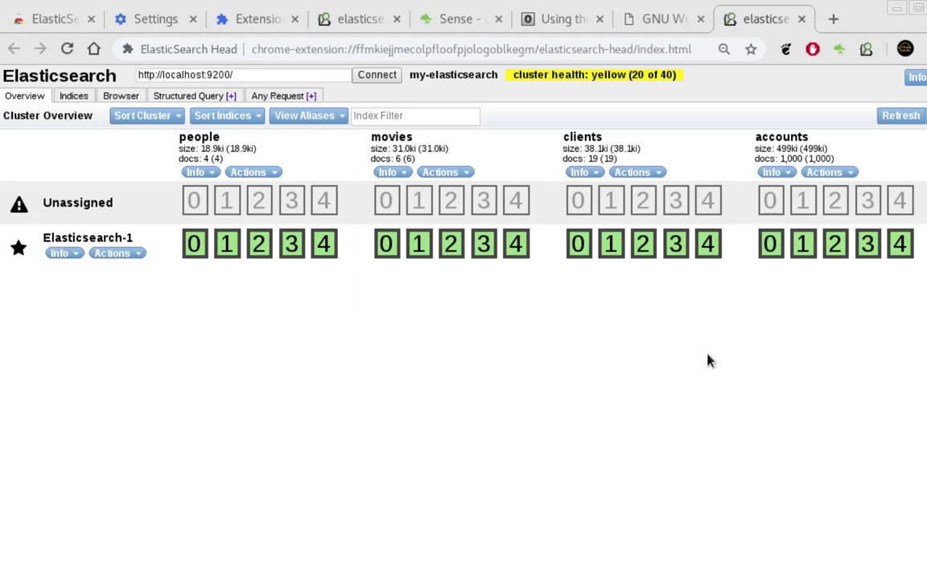
pyautogui.moveTo(730, 313)
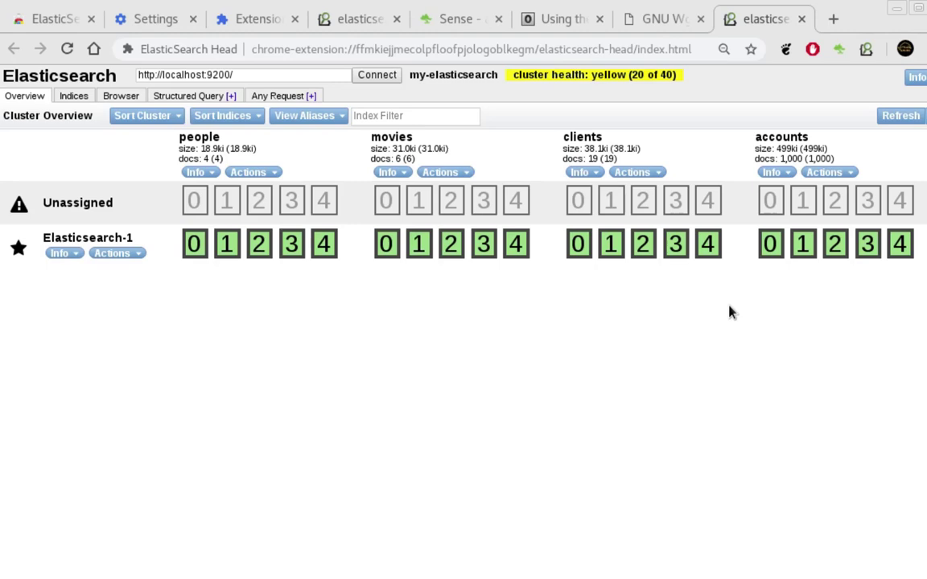
pyautogui.moveTo(833, 315)
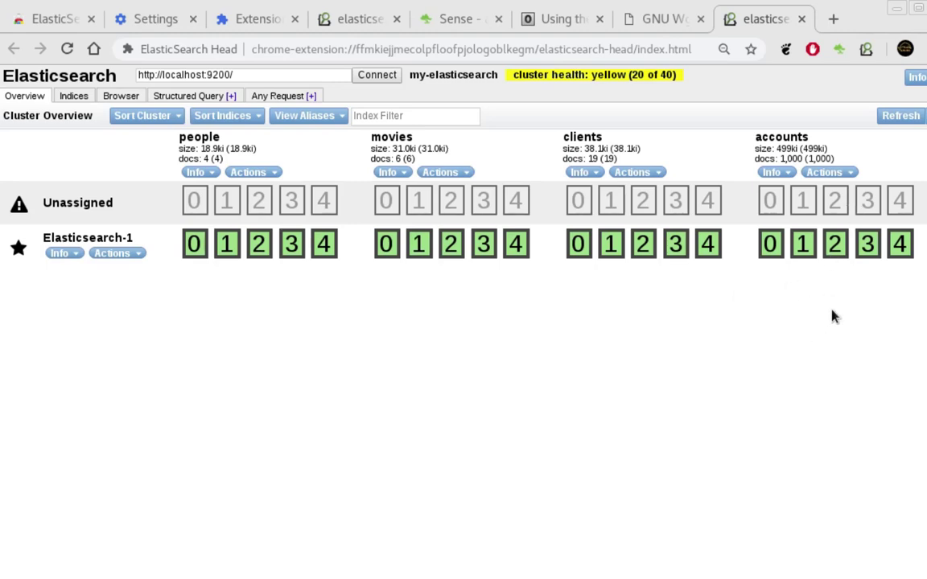
pyautogui.moveTo(869, 314)
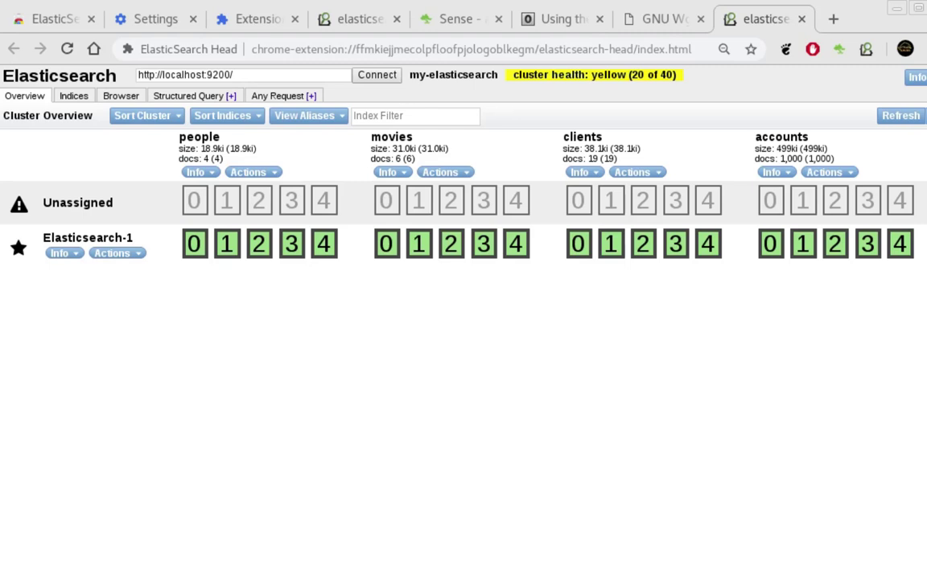
pyautogui.moveTo(289, 402)
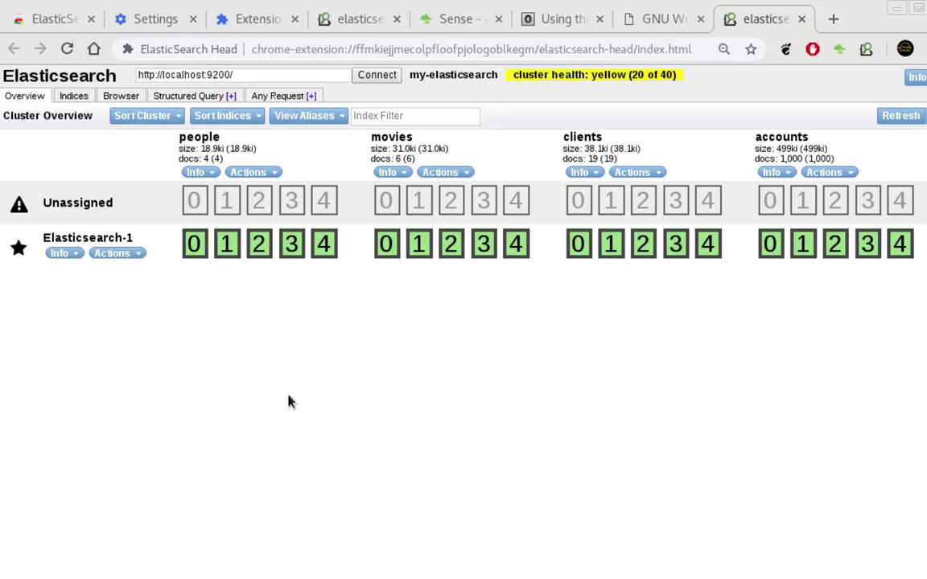
pyautogui.moveTo(224, 361)
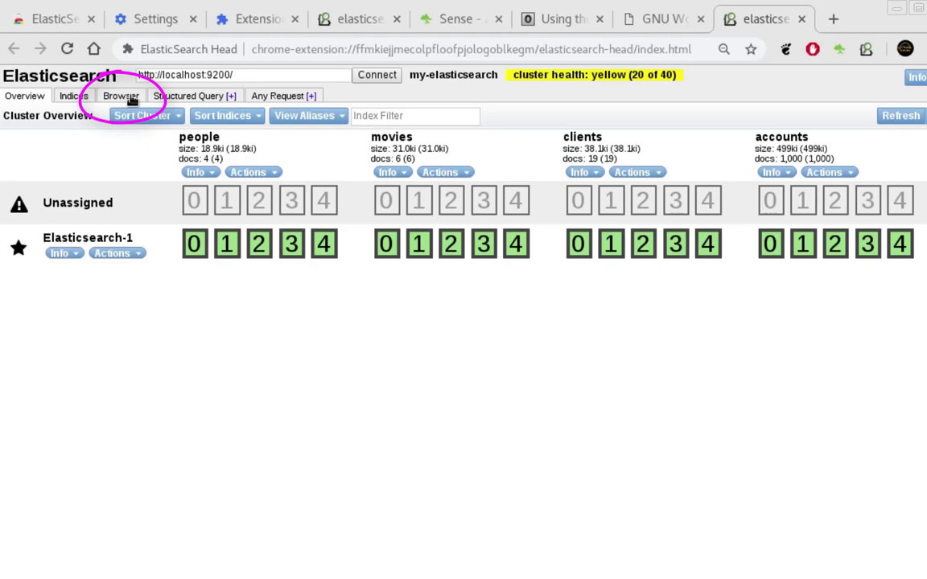
# Step: Switch to the Browser view listing the accounts documents and their fields
pyautogui.click(121, 97)
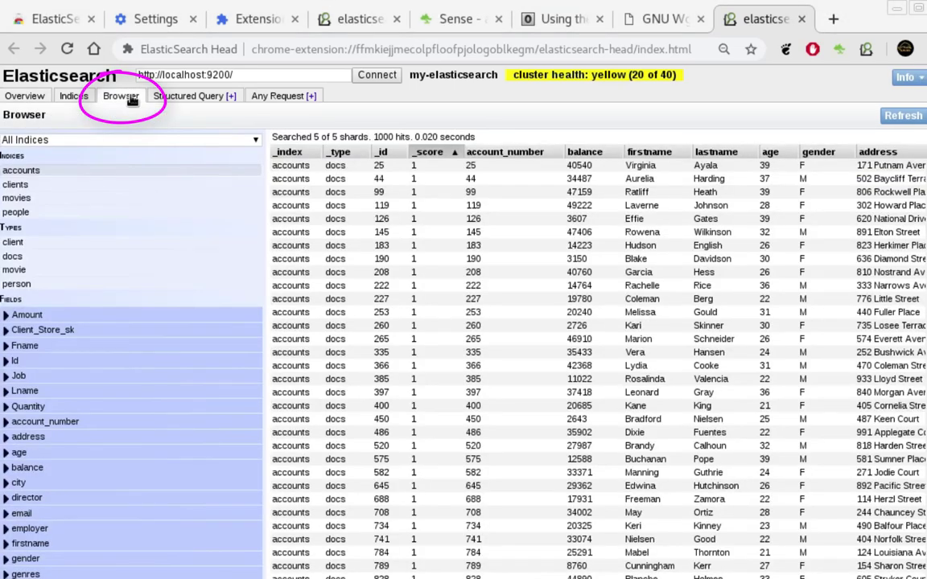
pyautogui.moveTo(173, 180)
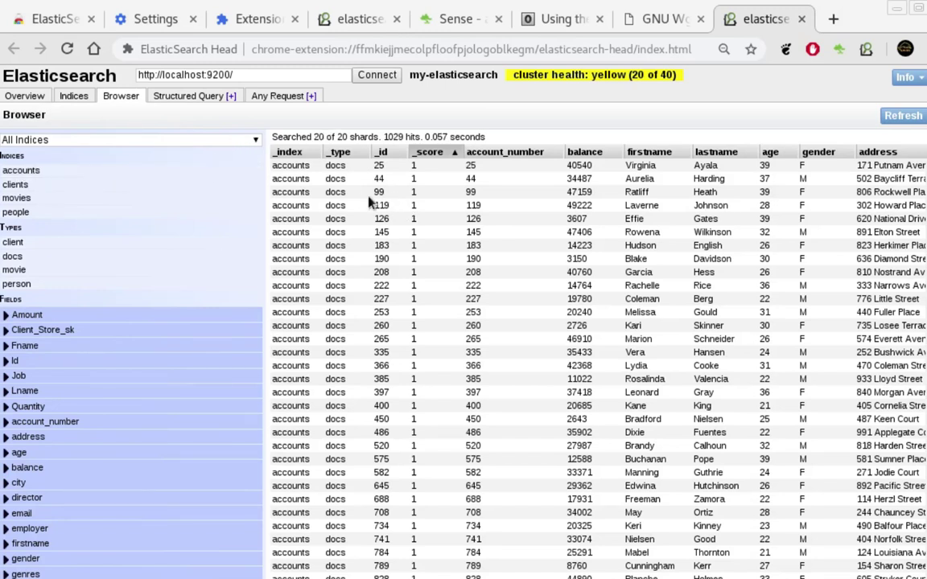
pyautogui.moveTo(663, 293)
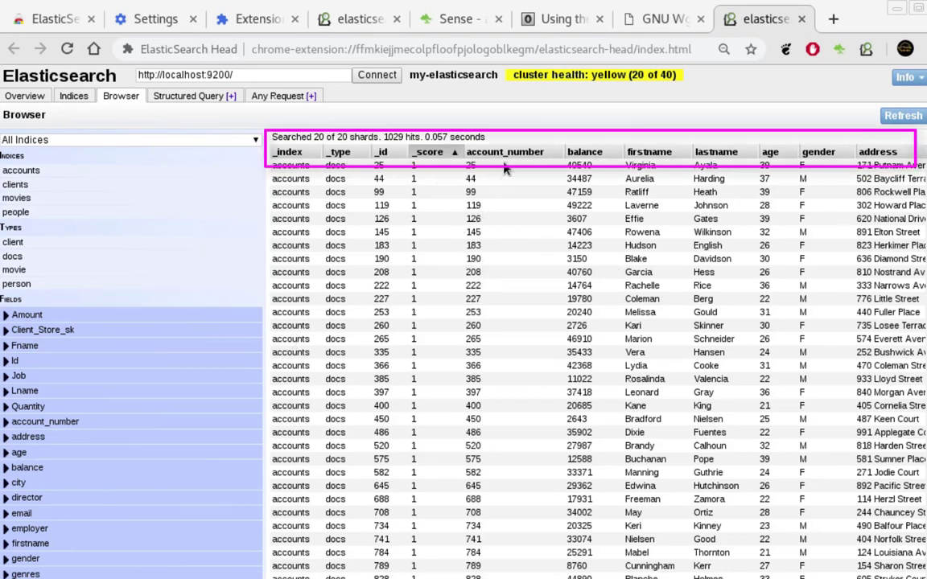
pyautogui.moveTo(508, 350)
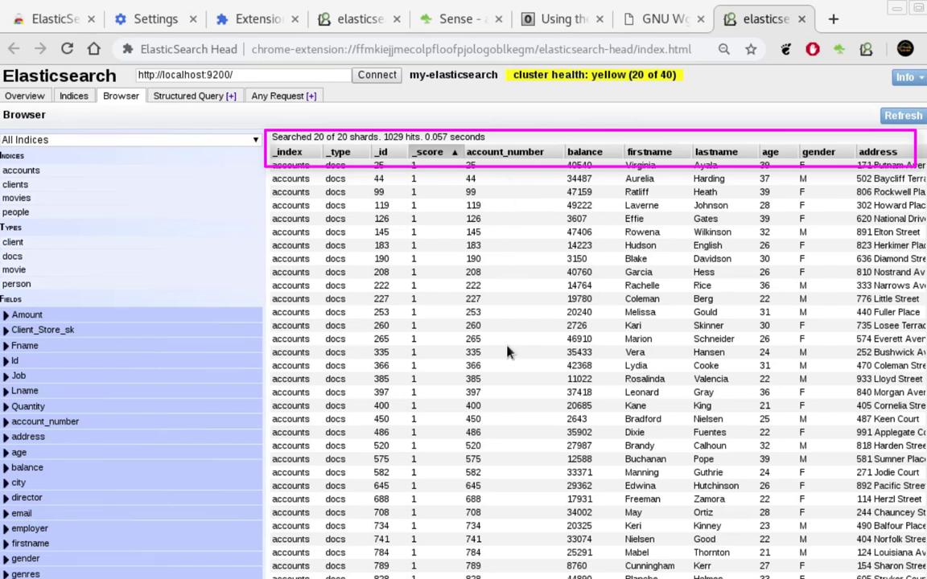
pyautogui.moveTo(624, 341)
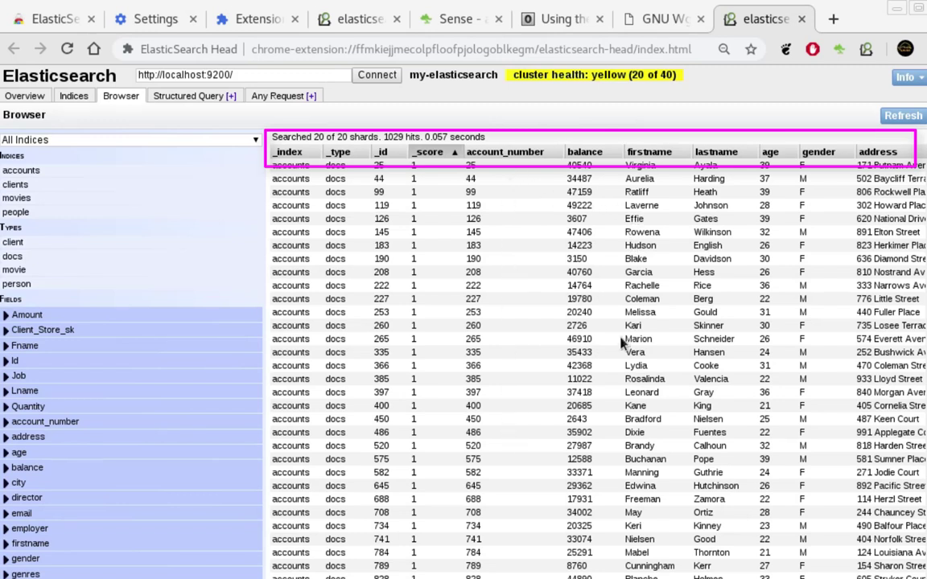
pyautogui.moveTo(512, 207)
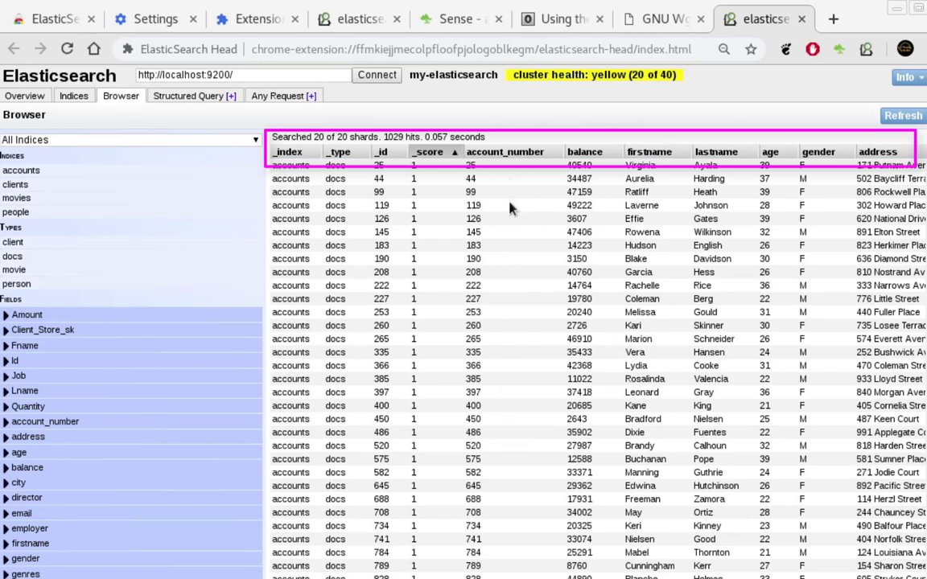
pyautogui.moveTo(491, 185)
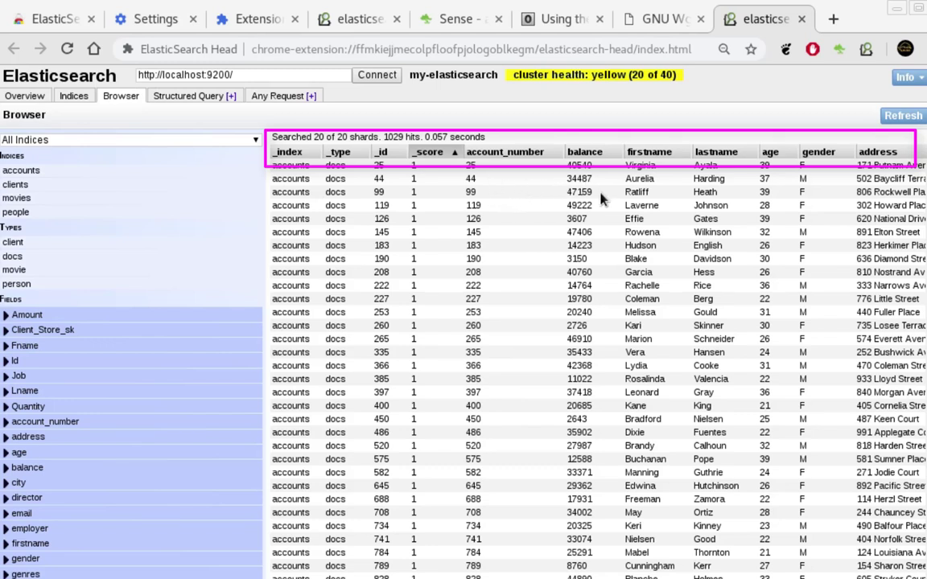
pyautogui.moveTo(724, 191)
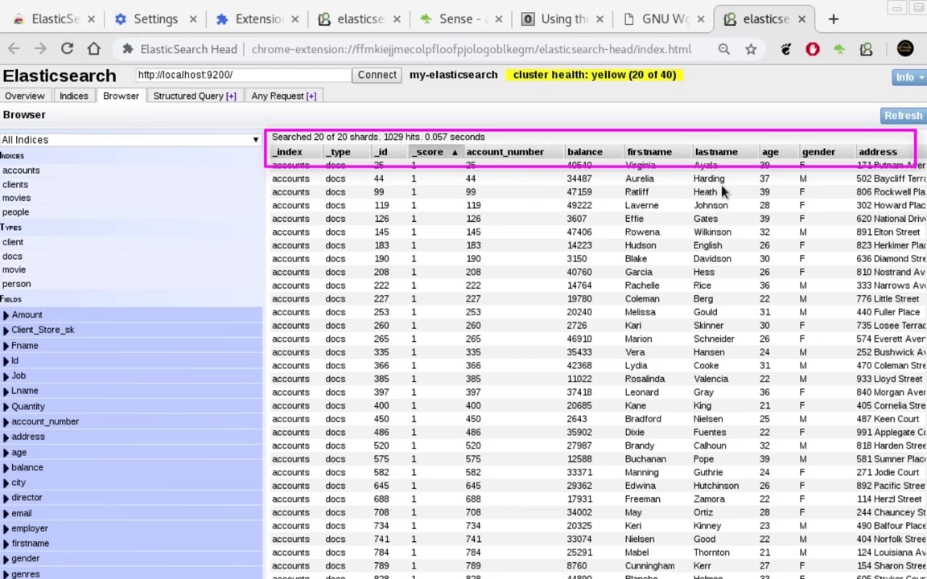
pyautogui.moveTo(722, 192)
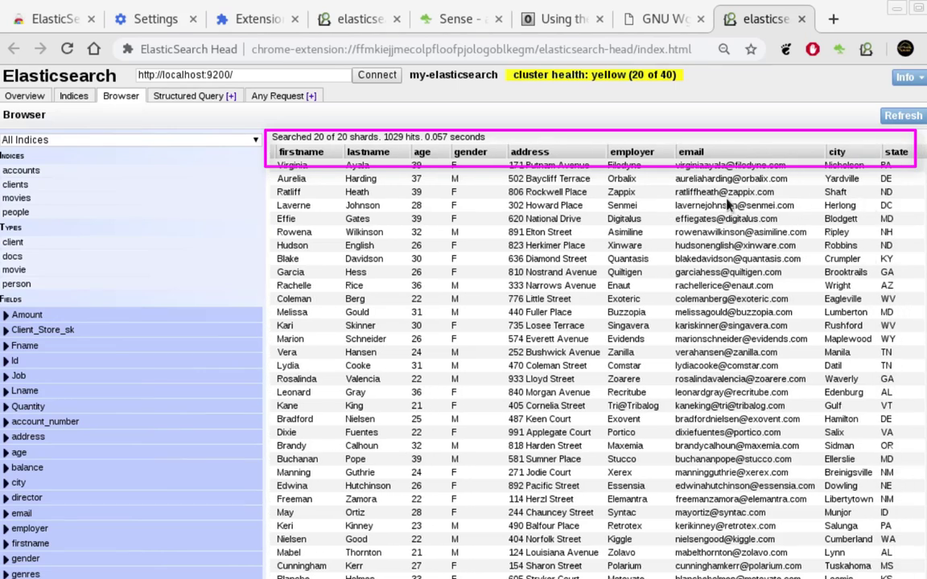
pyautogui.moveTo(138, 251)
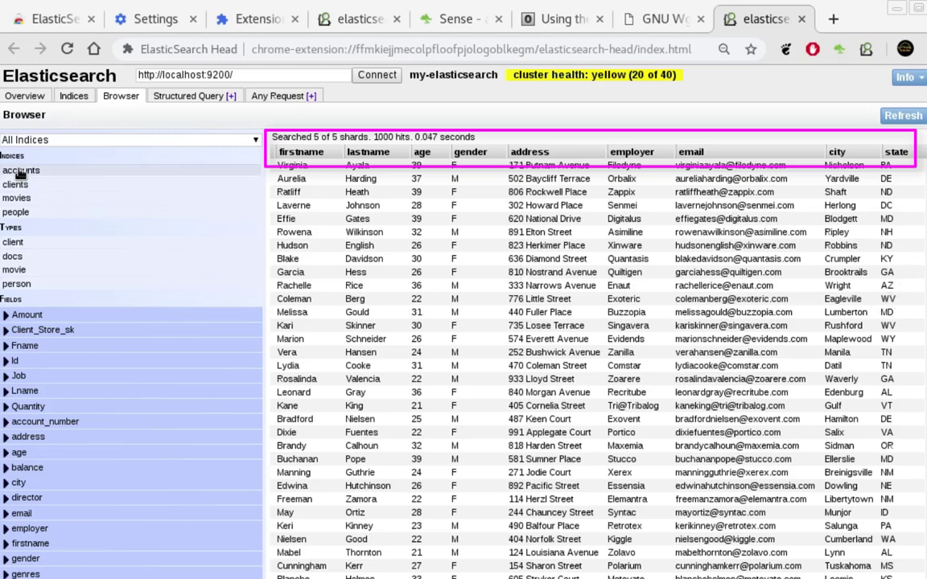
pyautogui.moveTo(265, 219)
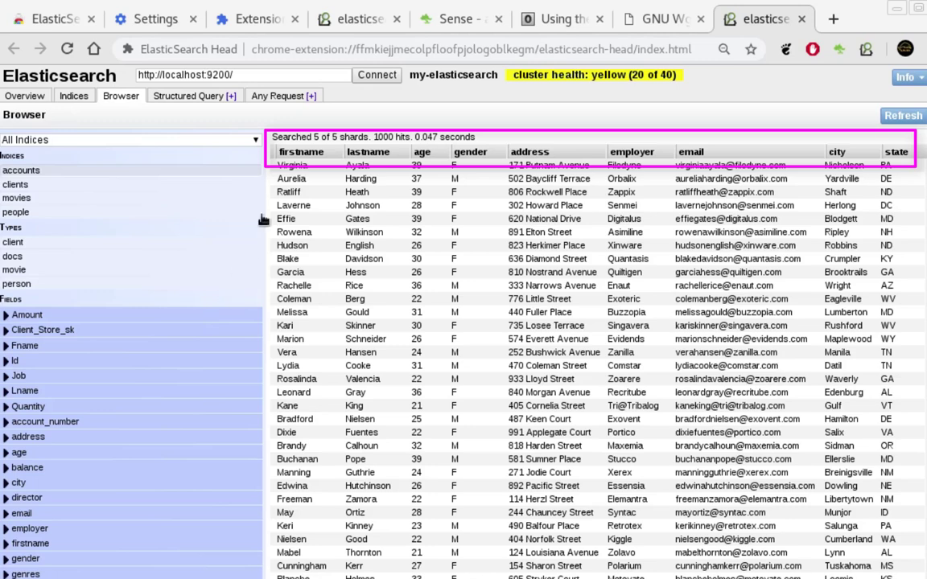
pyautogui.moveTo(406, 151)
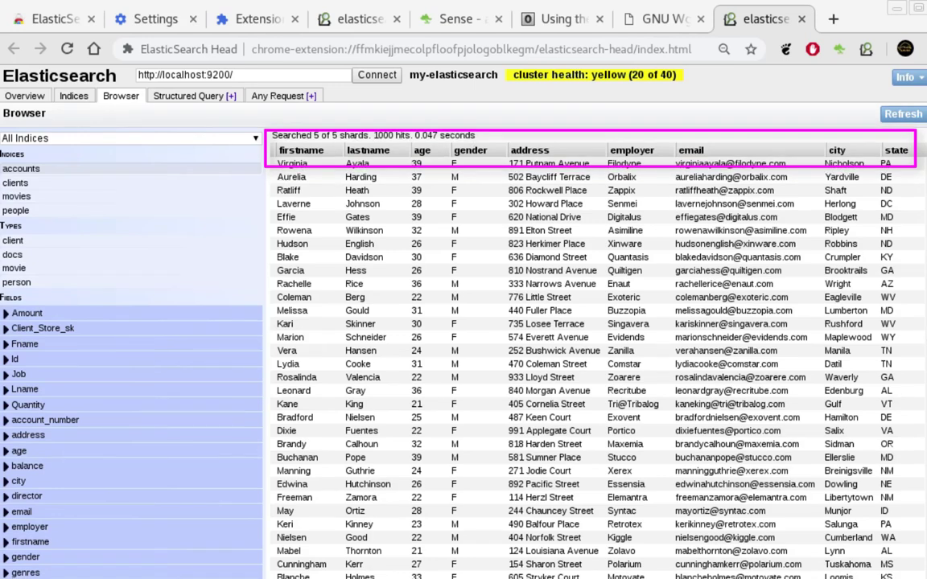
# Step: Filter the Browser to the accounts index, showing 1000 hits across 5 shards
pyautogui.click(282, 151)
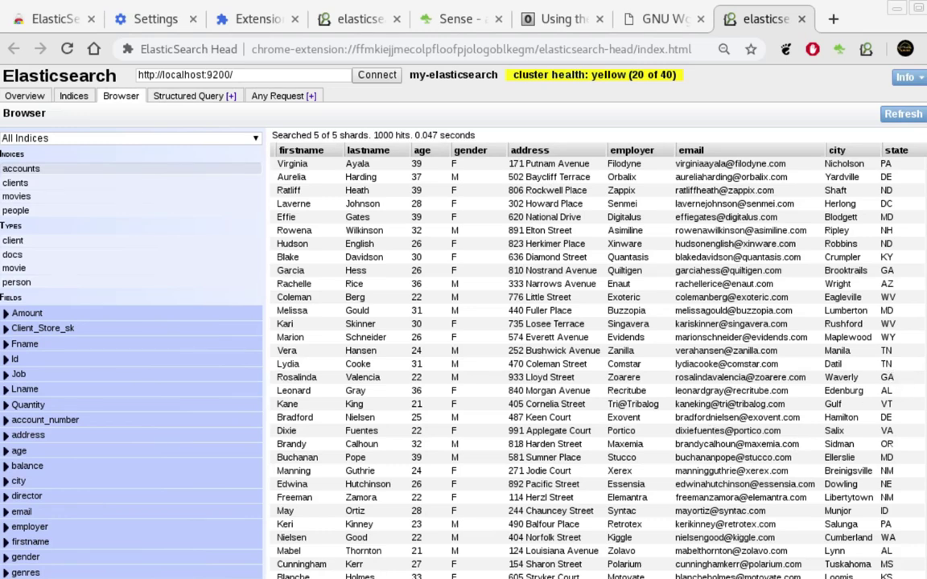
pyautogui.moveTo(775, 111)
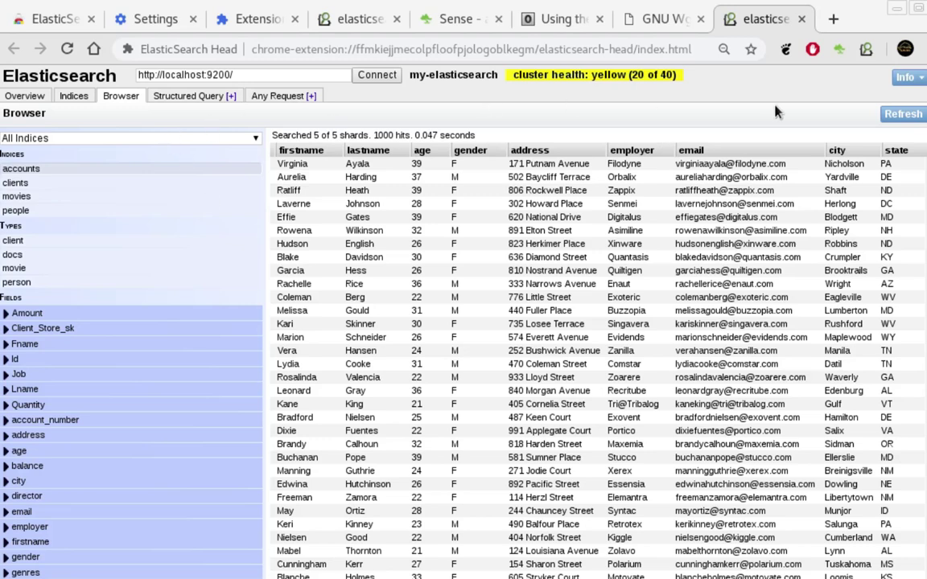
pyautogui.moveTo(777, 110)
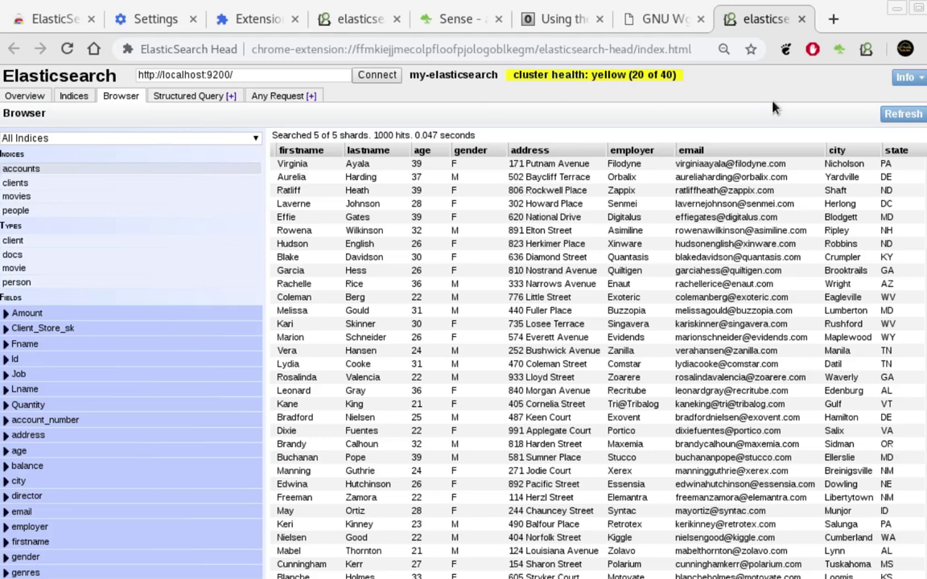
pyautogui.moveTo(748, 105)
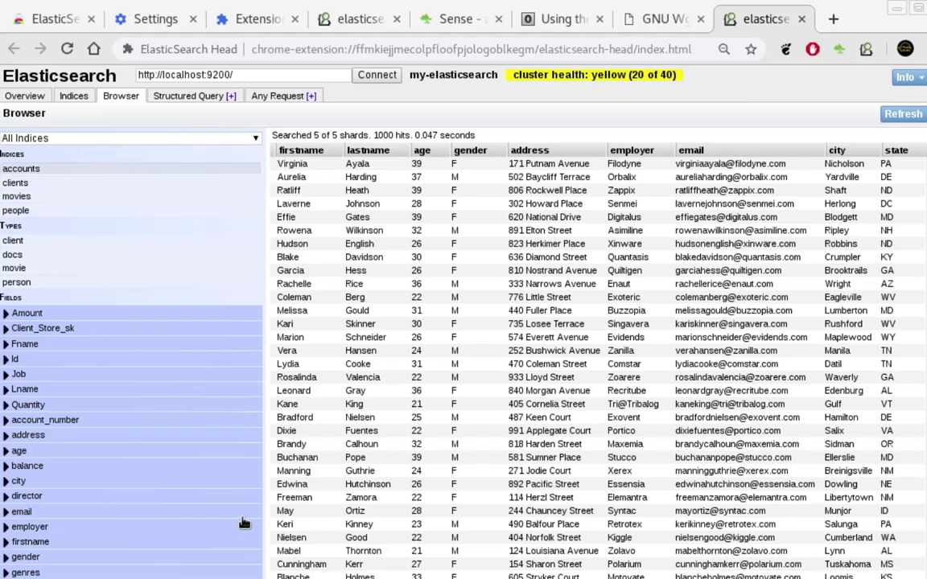
pyautogui.moveTo(475, 350)
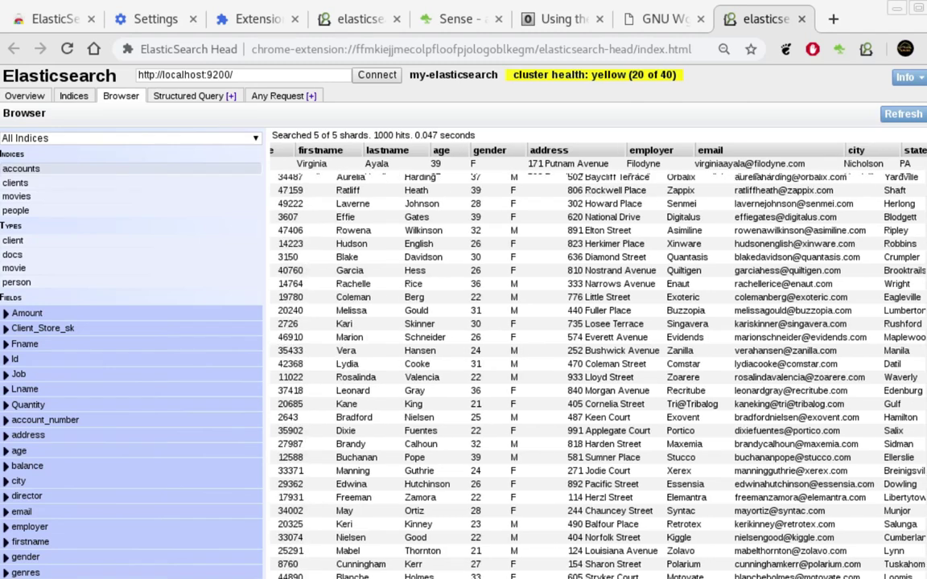
pyautogui.click(428, 150)
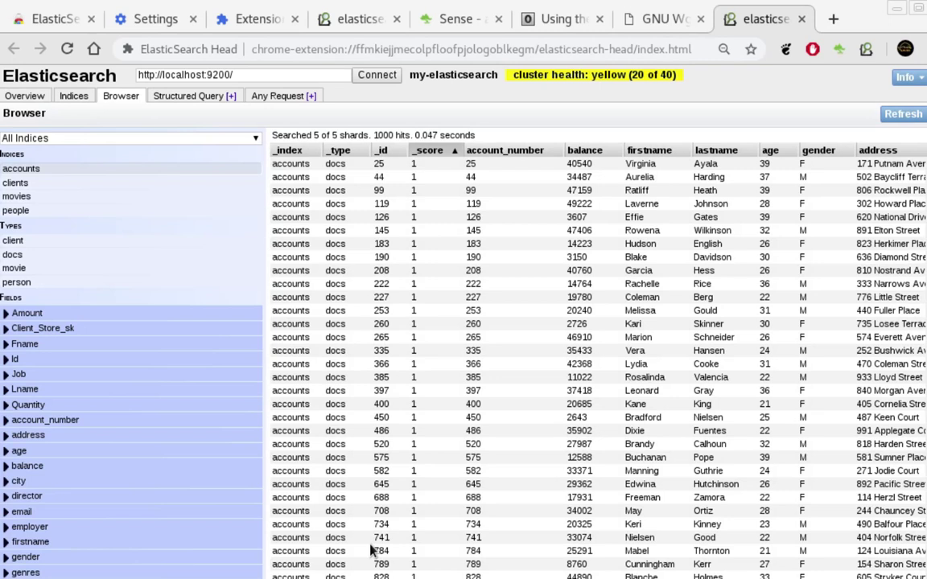
pyautogui.moveTo(449, 527)
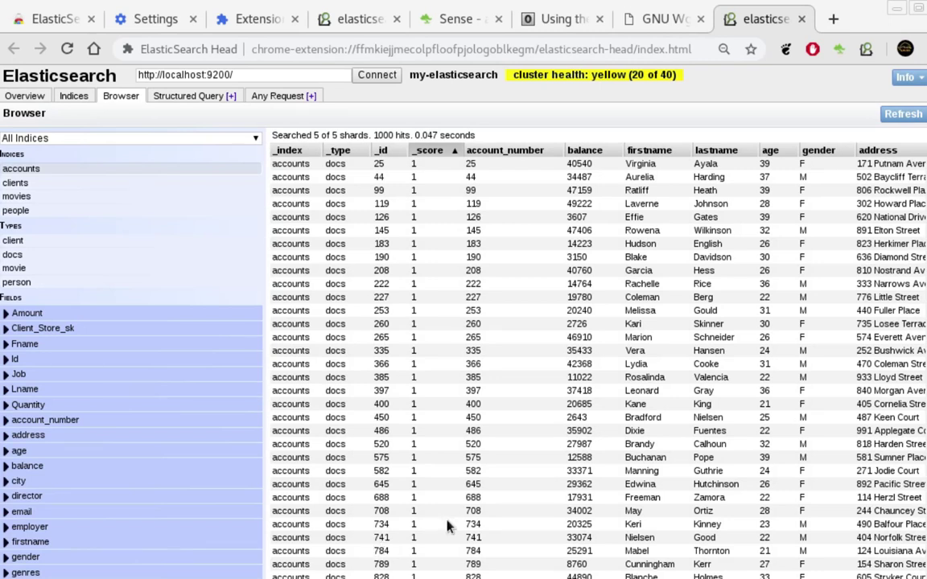